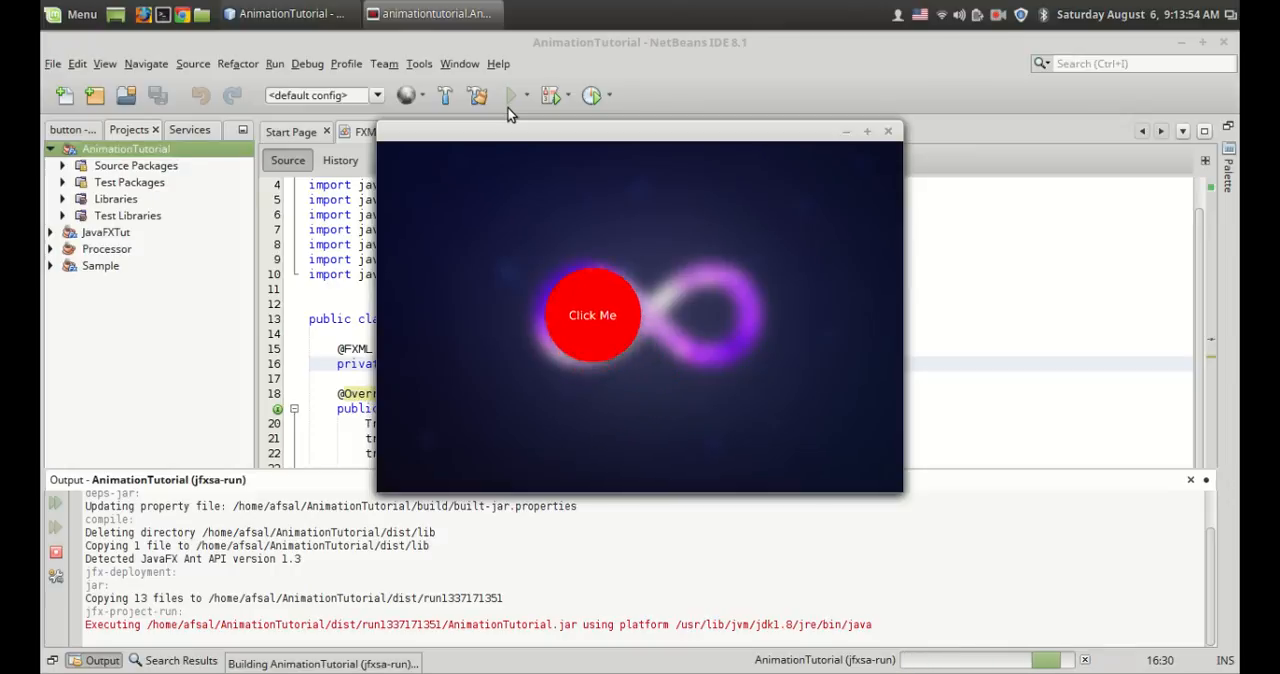
Trigger the Click Me button's animation and dismiss the completion Message alert.
click(592, 316)
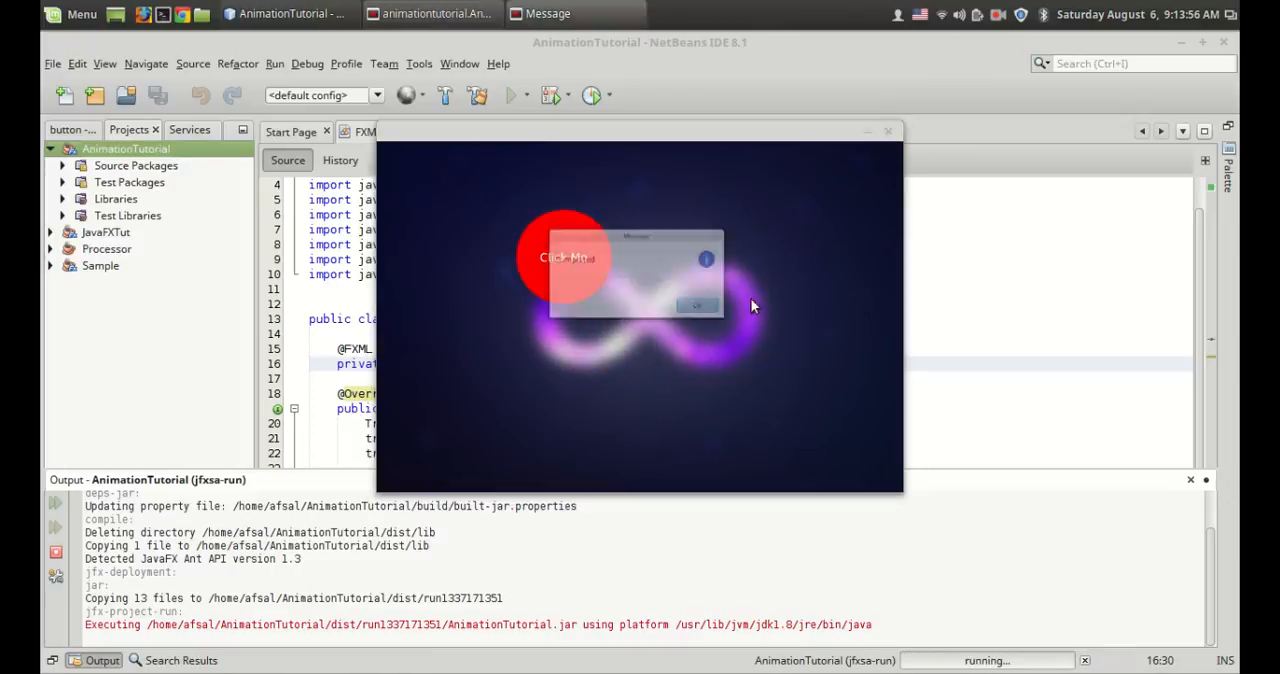
click(696, 304)
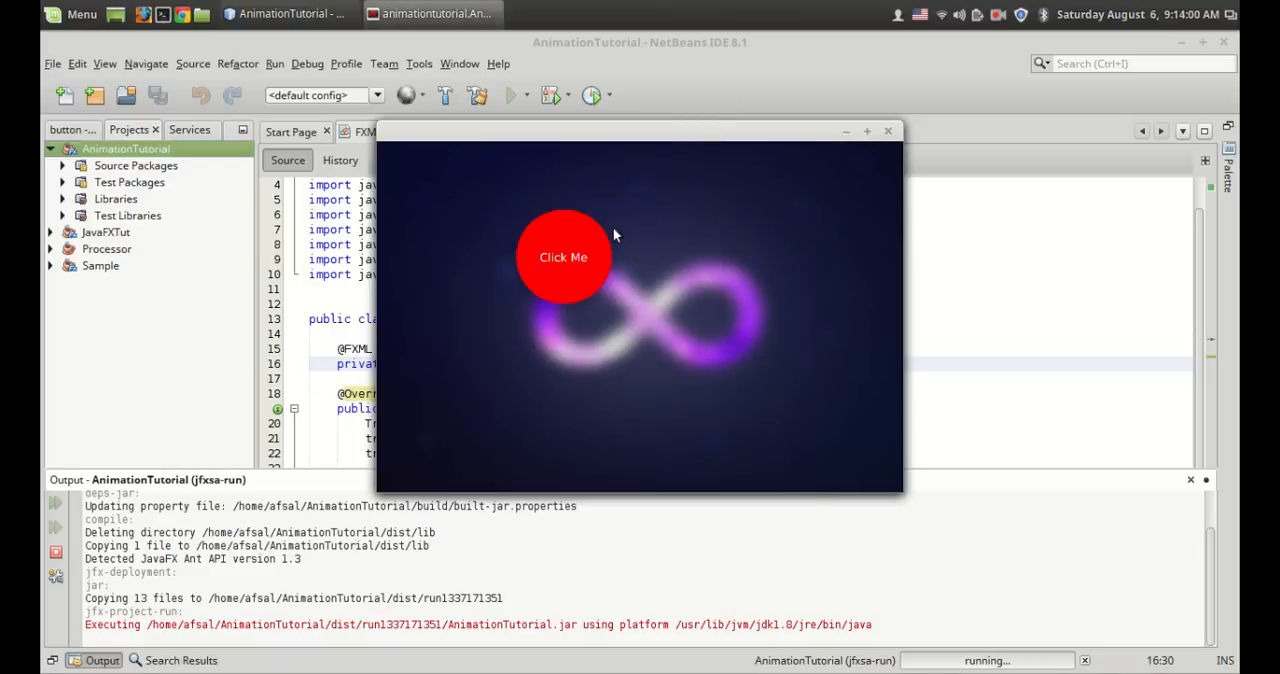
mouse_move(724, 422)
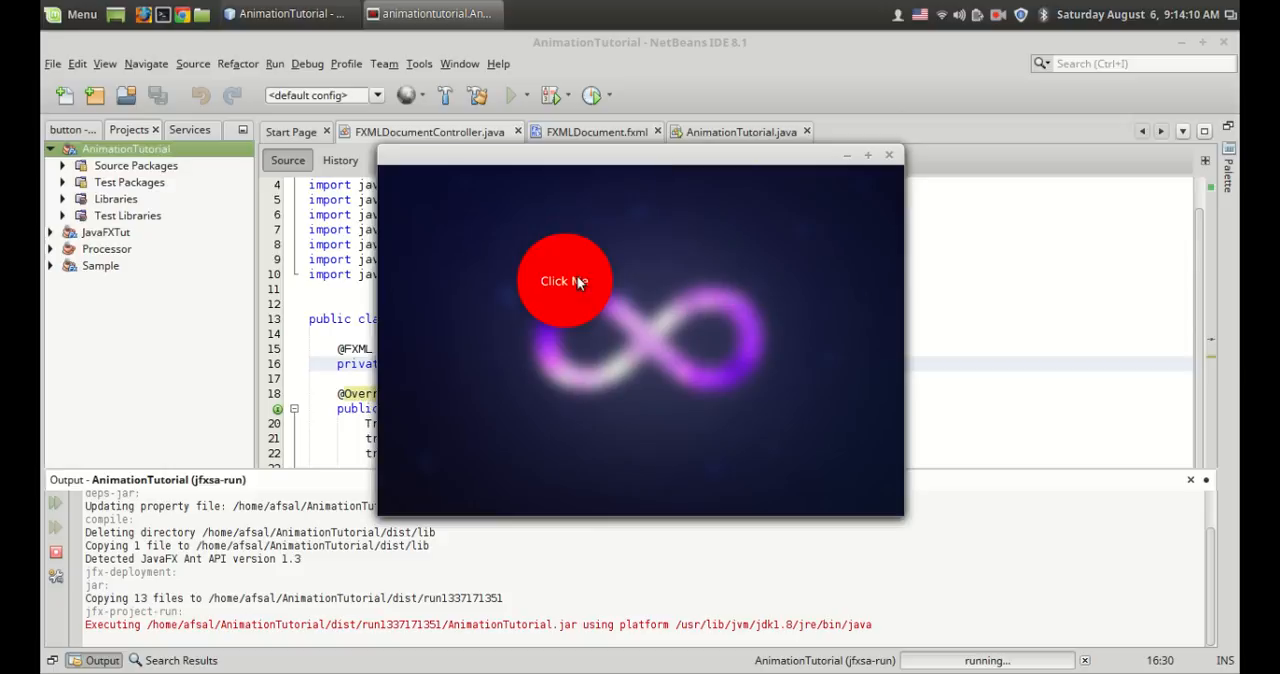
mouse_move(668, 360)
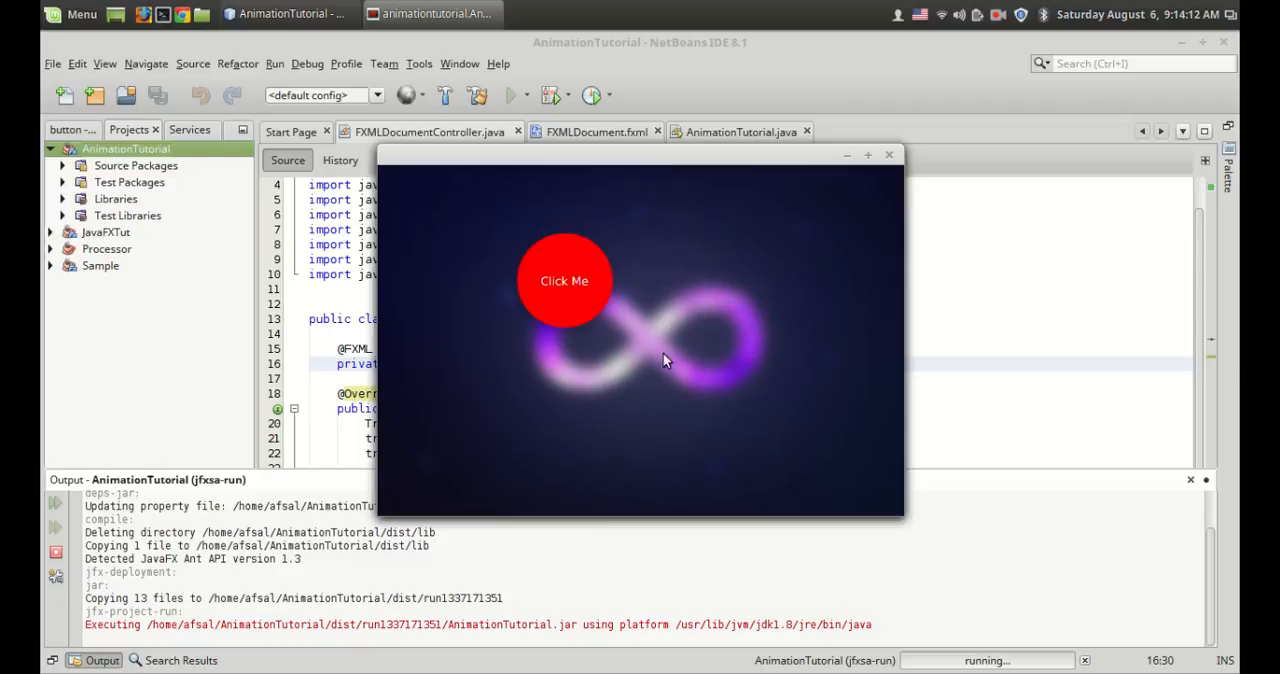
mouse_move(588, 468)
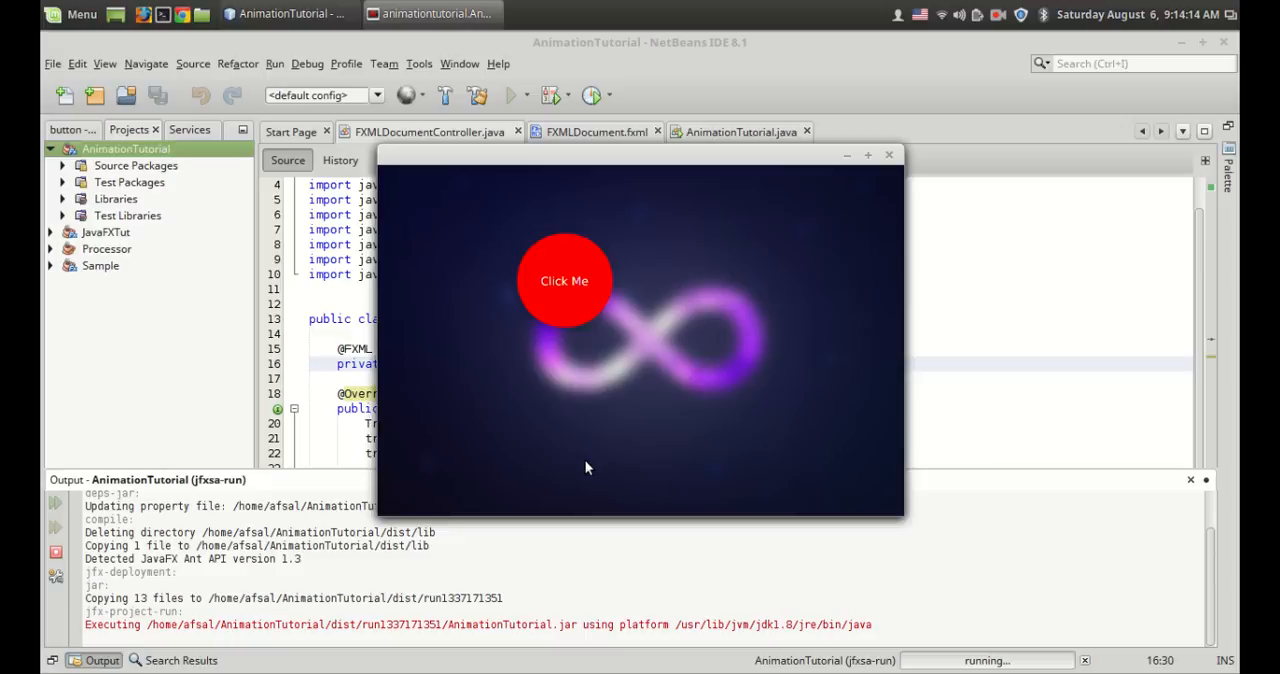
mouse_move(656, 516)
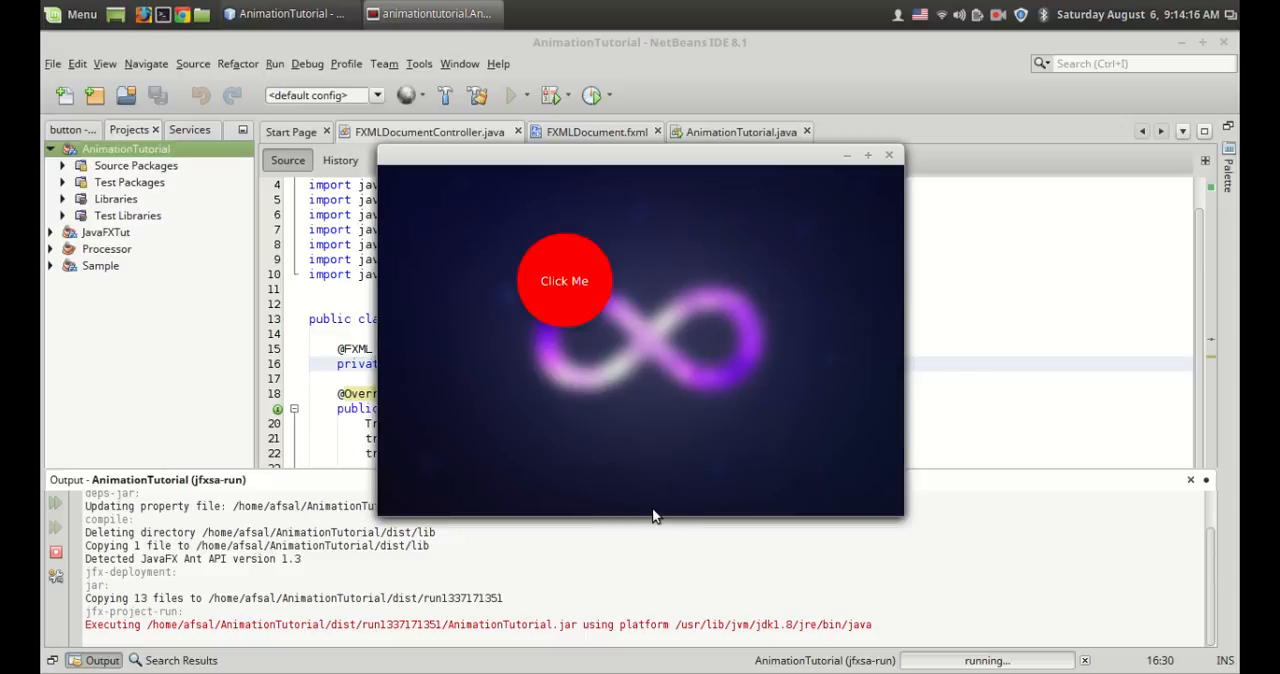
mouse_move(642, 500)
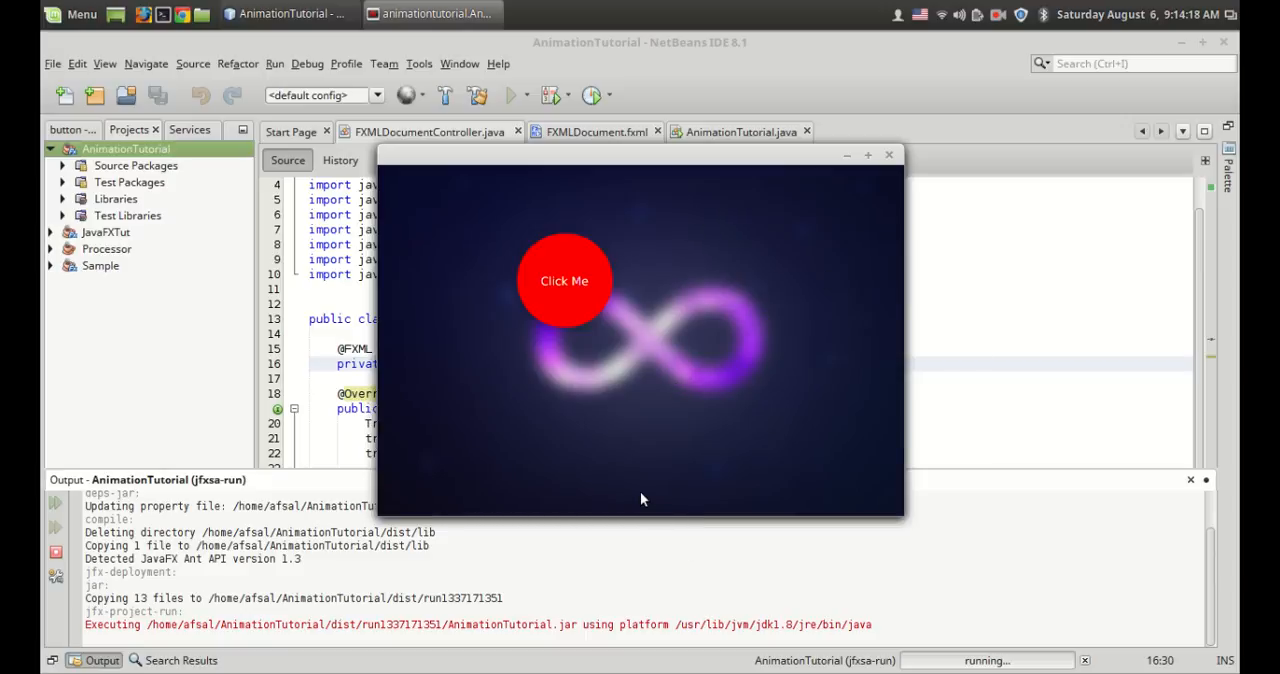
mouse_move(648, 448)
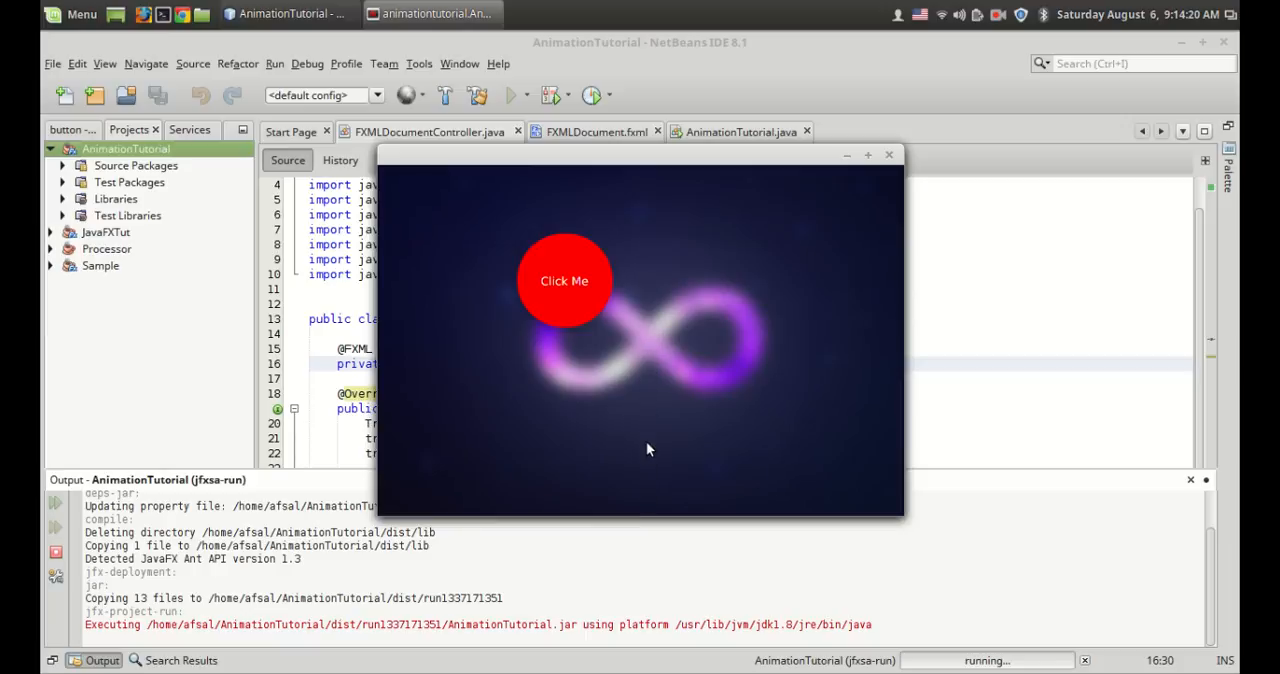
mouse_move(650, 336)
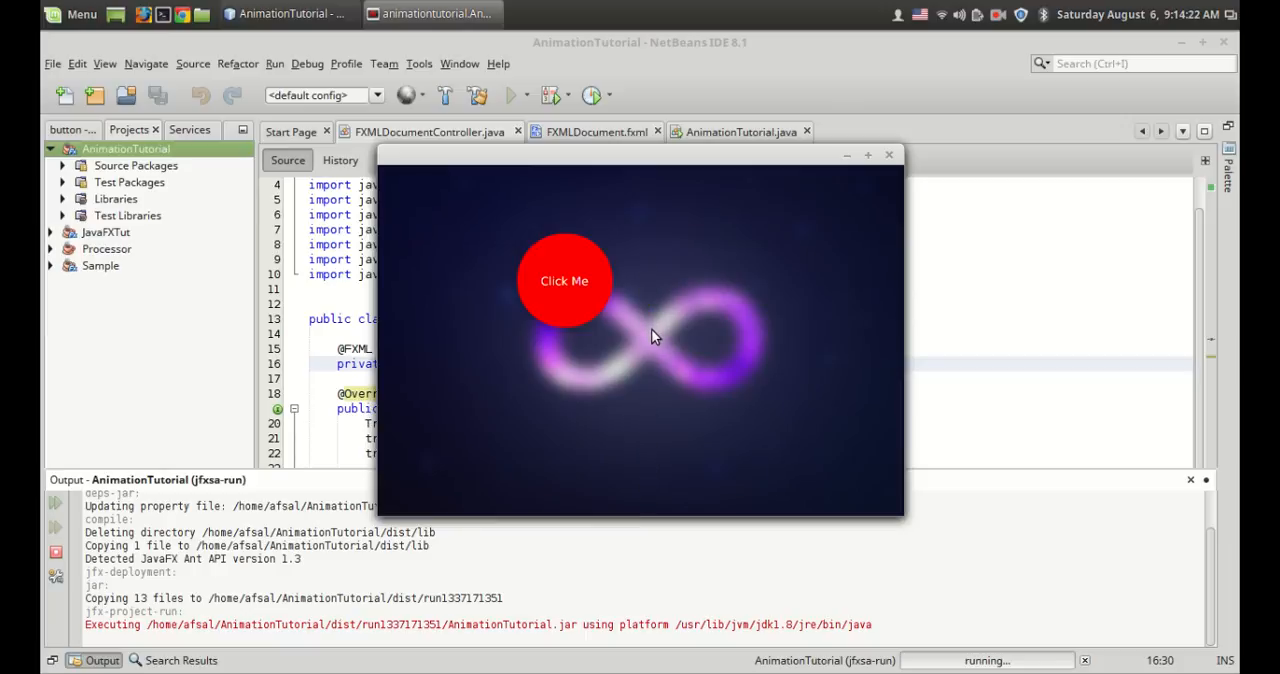
mouse_move(642, 374)
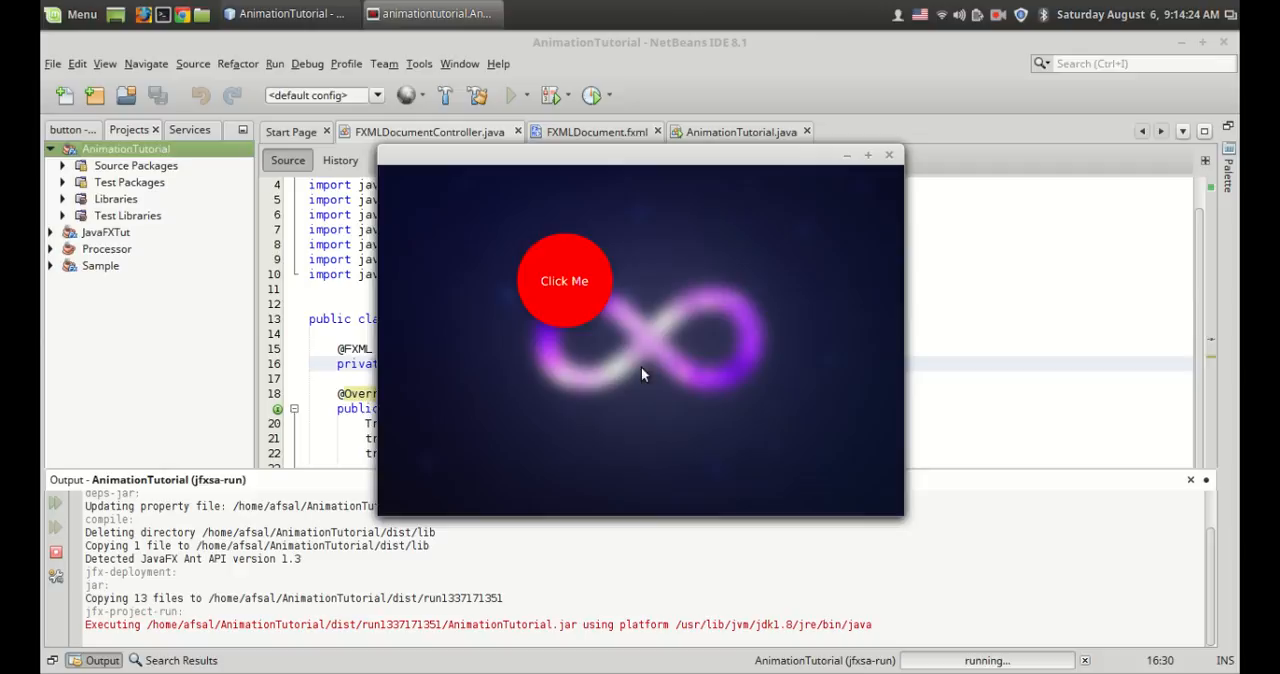
mouse_move(590, 312)
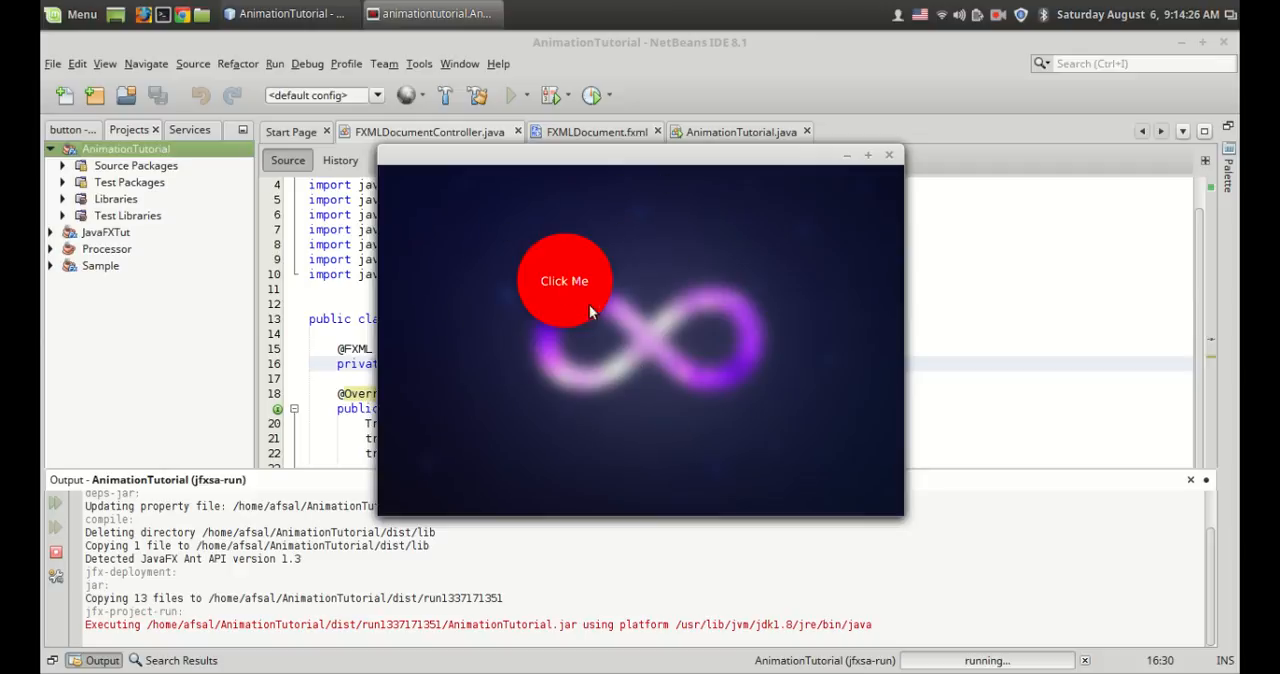
mouse_move(890, 156)
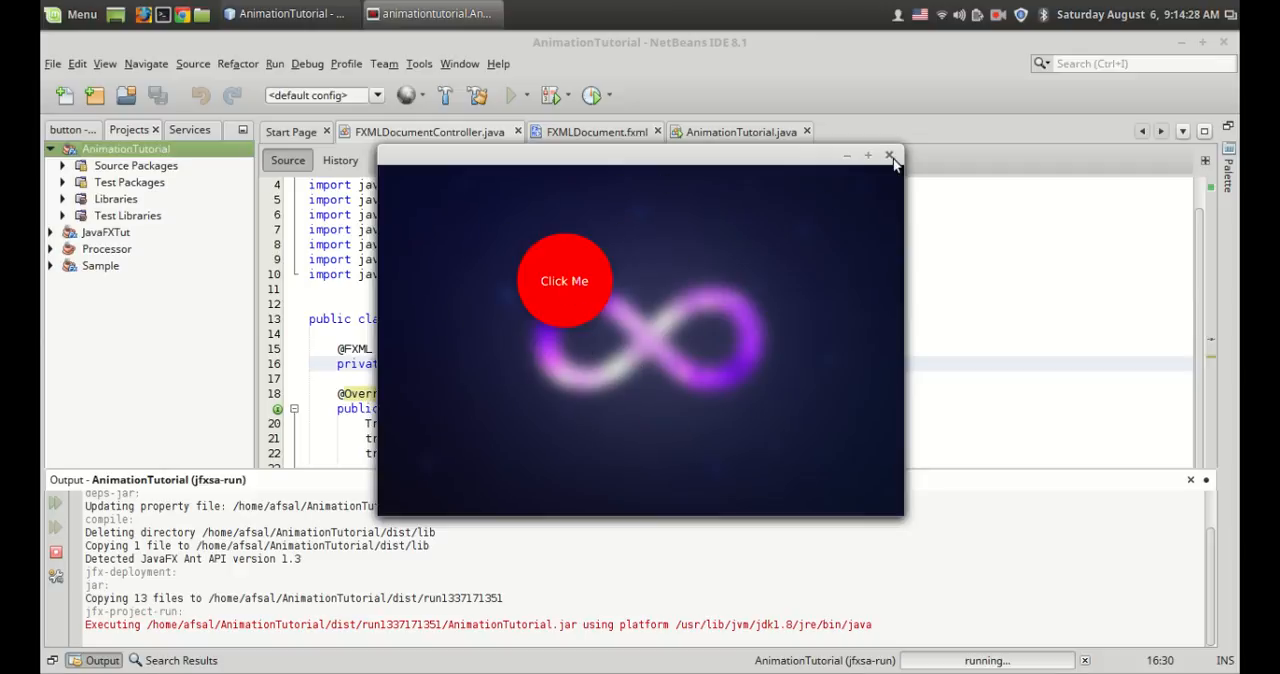
Close the app window and delete the transition.setOnFinished completion-alert block from initialize.
click(888, 156)
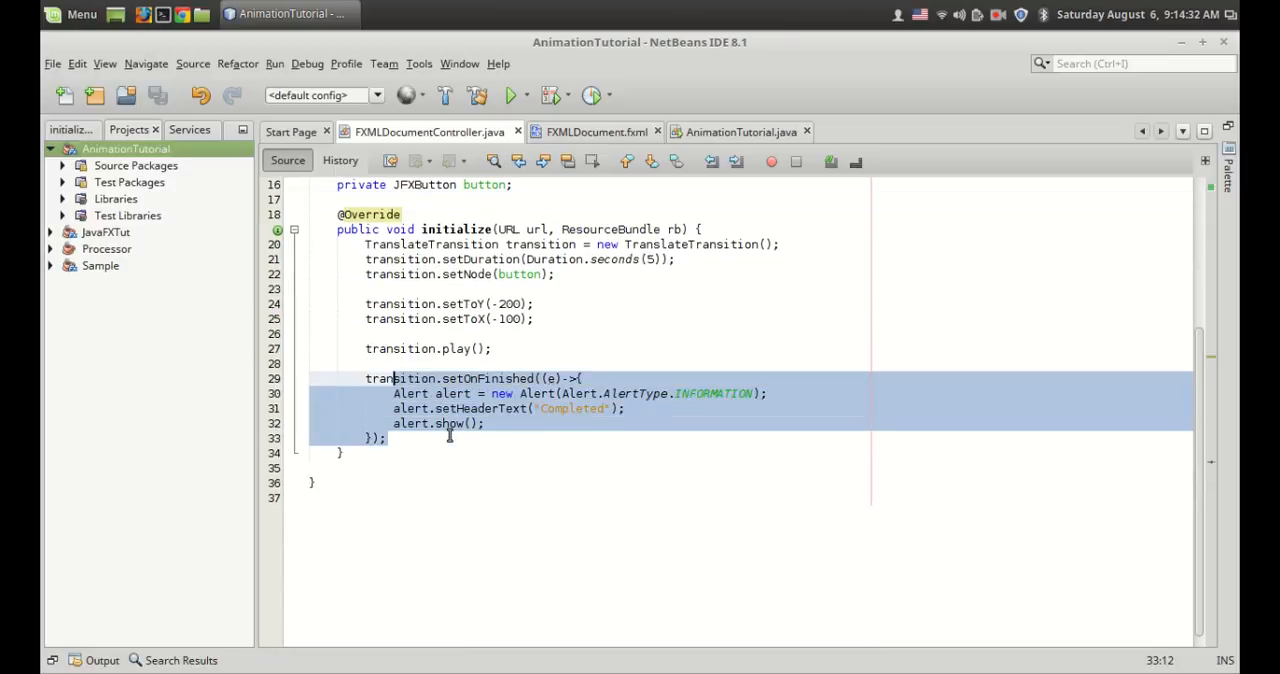
key(Delete)
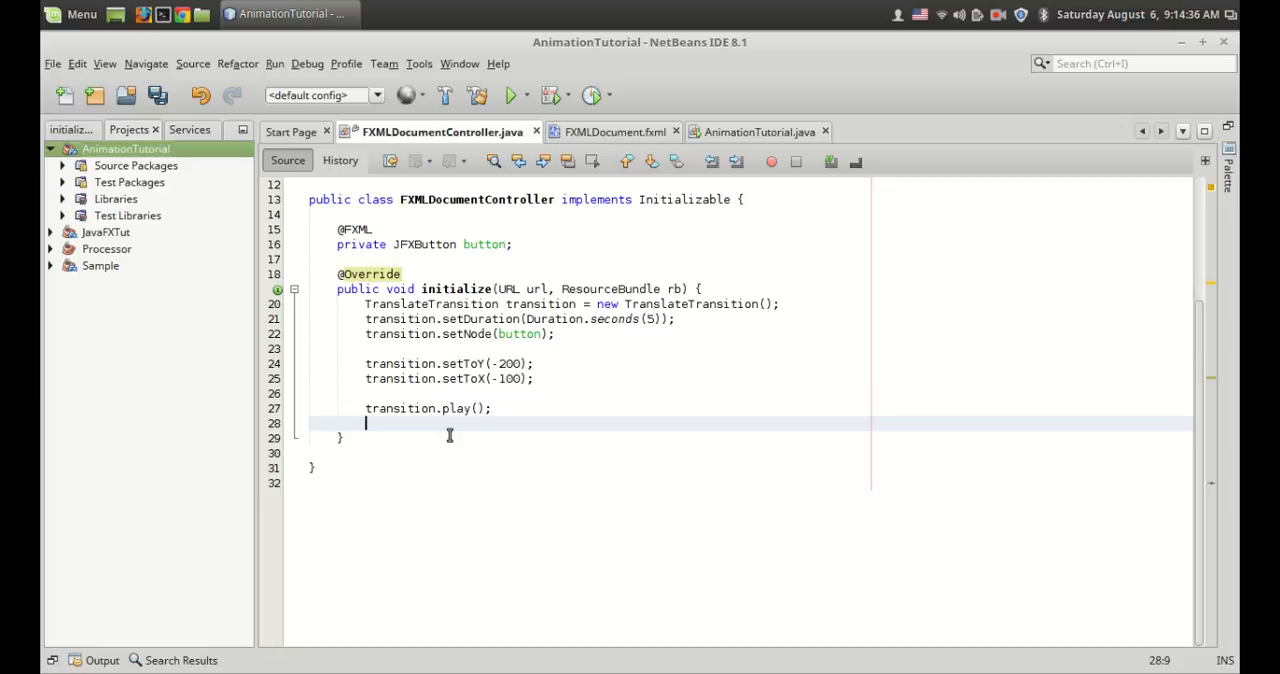
scroll(up, 3)
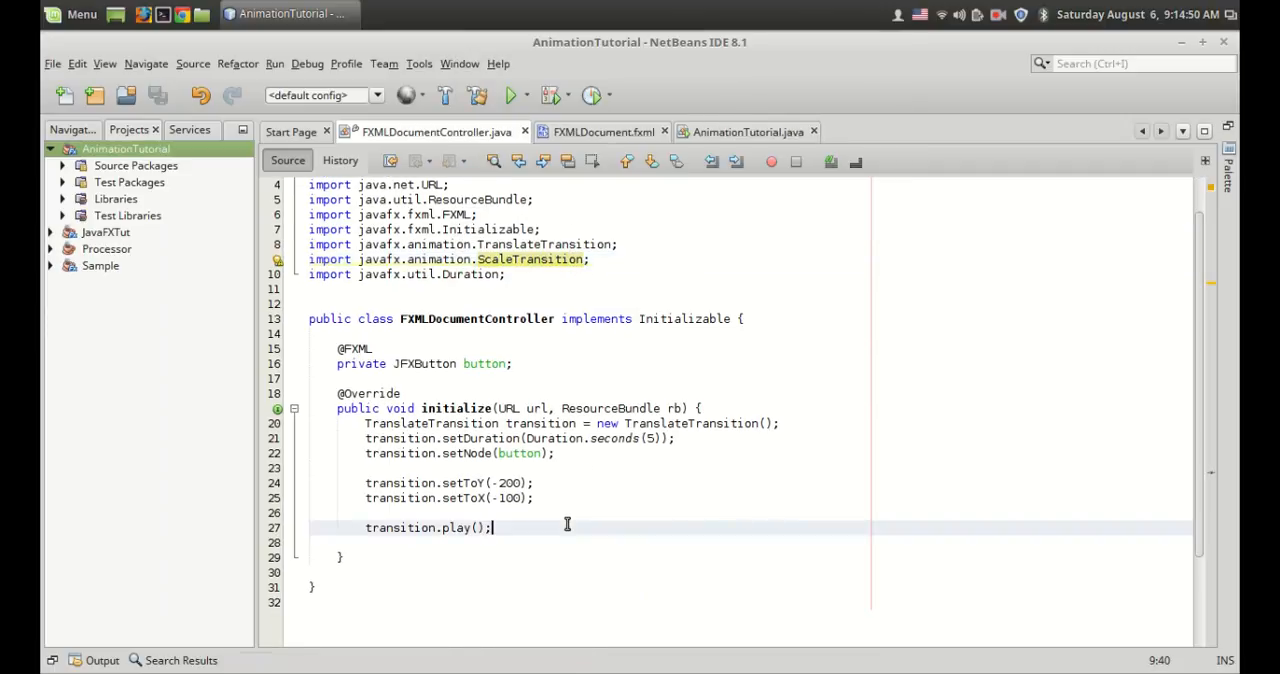
Declare ScaleTransition transition1 = new ScaleTransition(Duration.seconds(3), button) via code completion.
text(ScaleTransition)
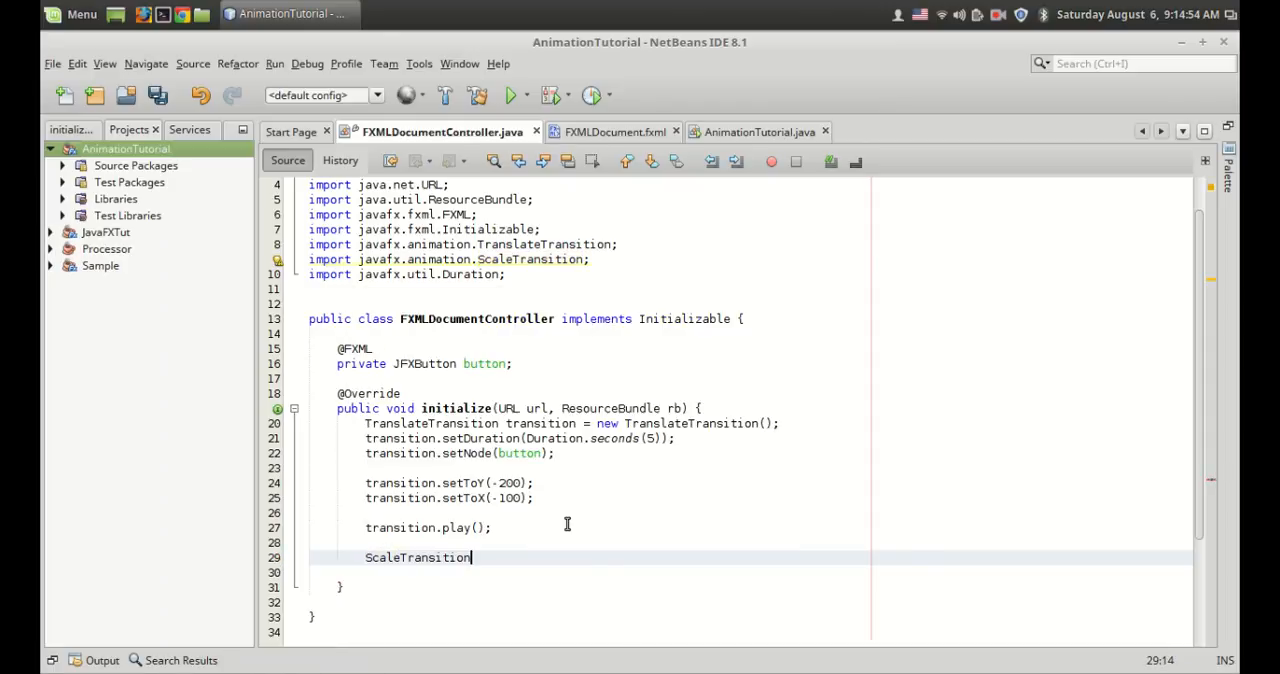
text(transition1)
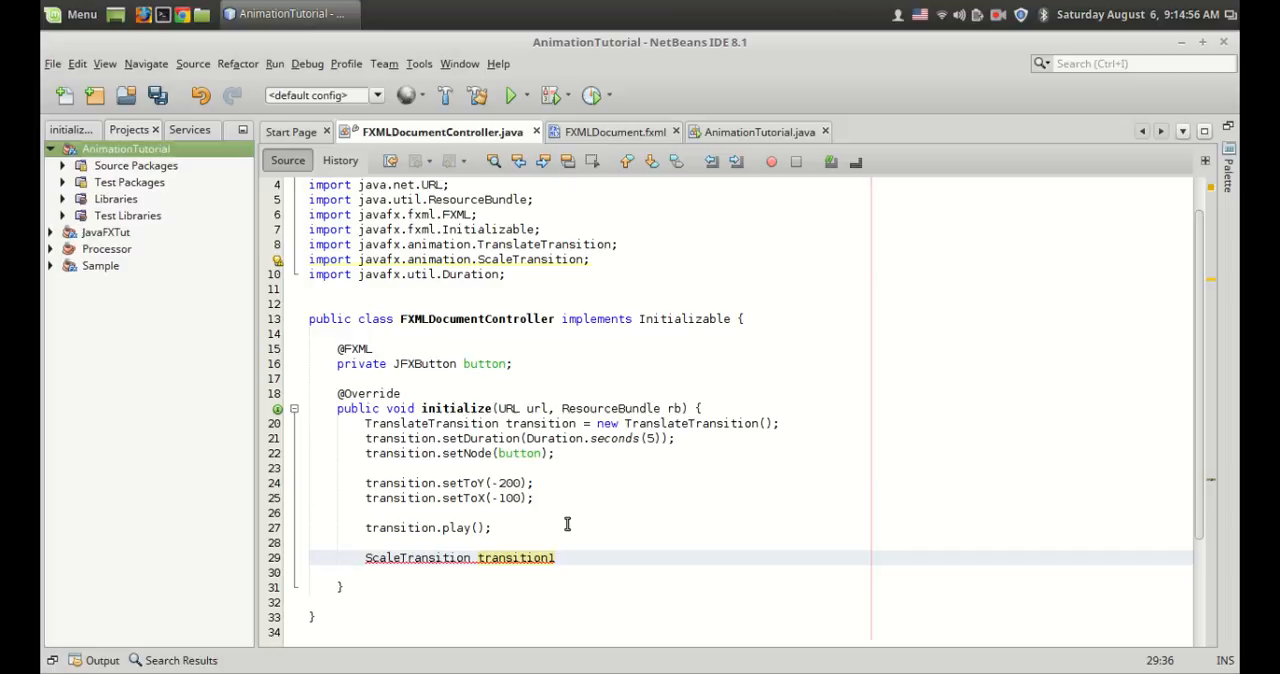
text(= ne)
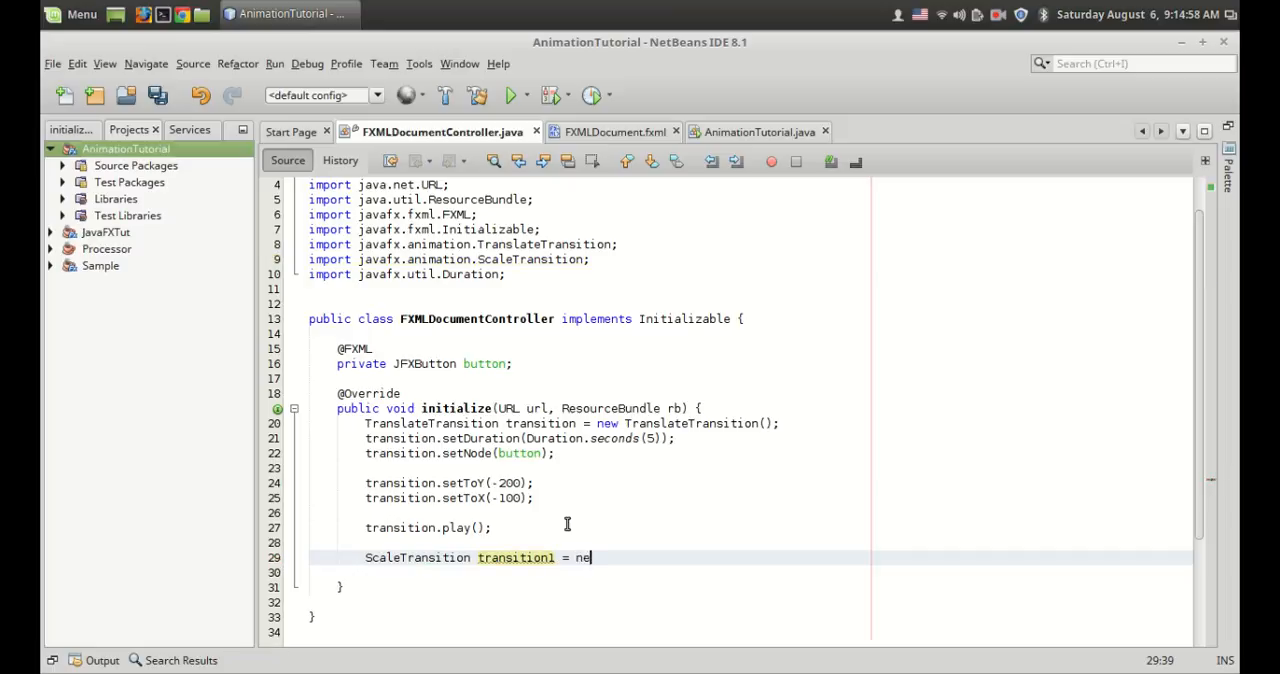
text(ScaleTransition)
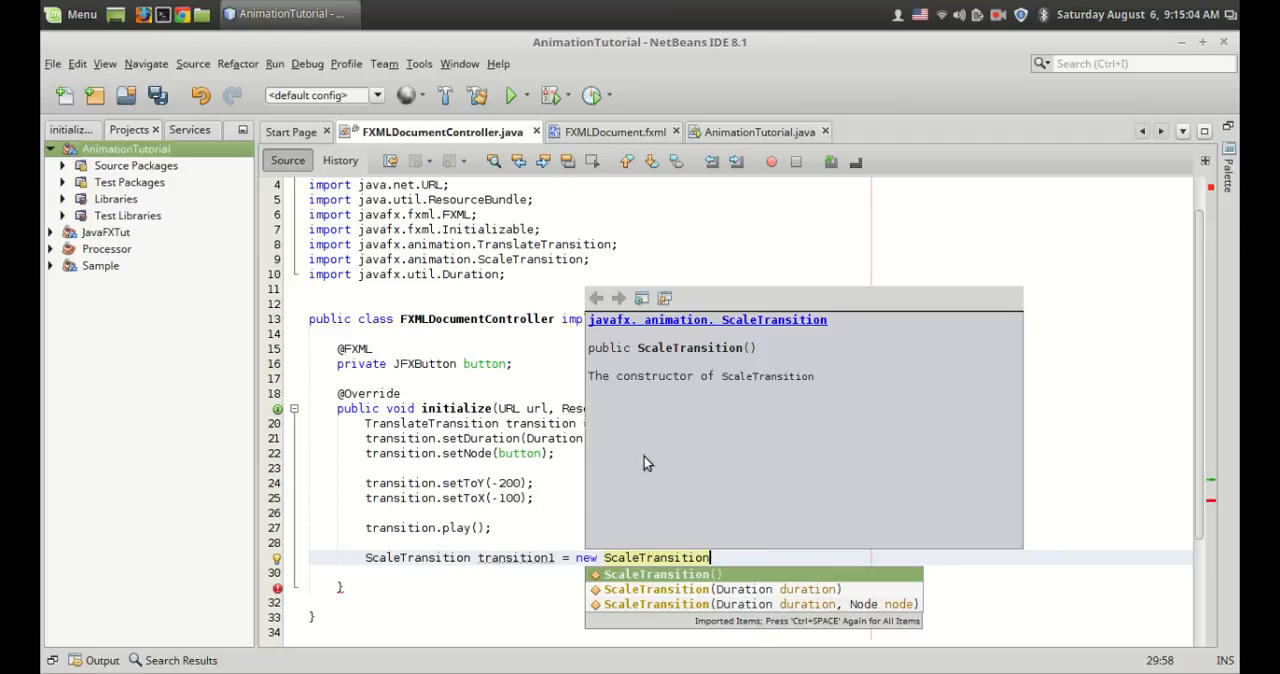
click(720, 588)
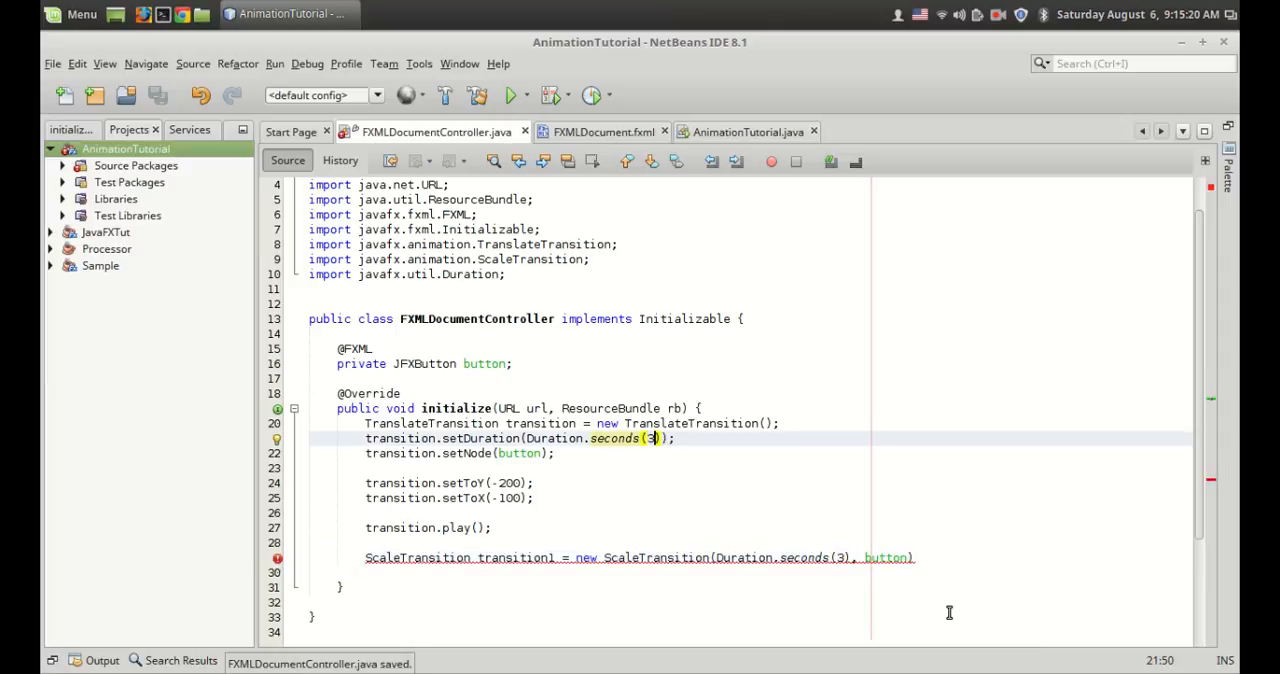
click(908, 556)
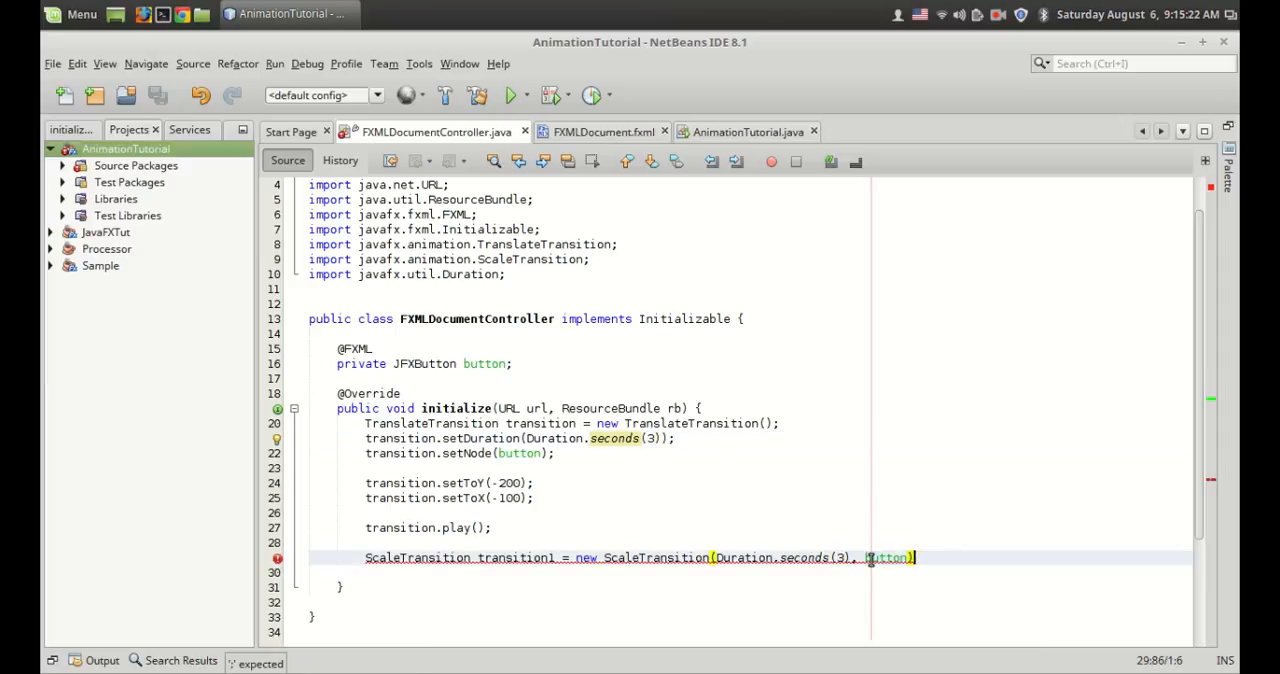
key(ctrl+s)
text(;)
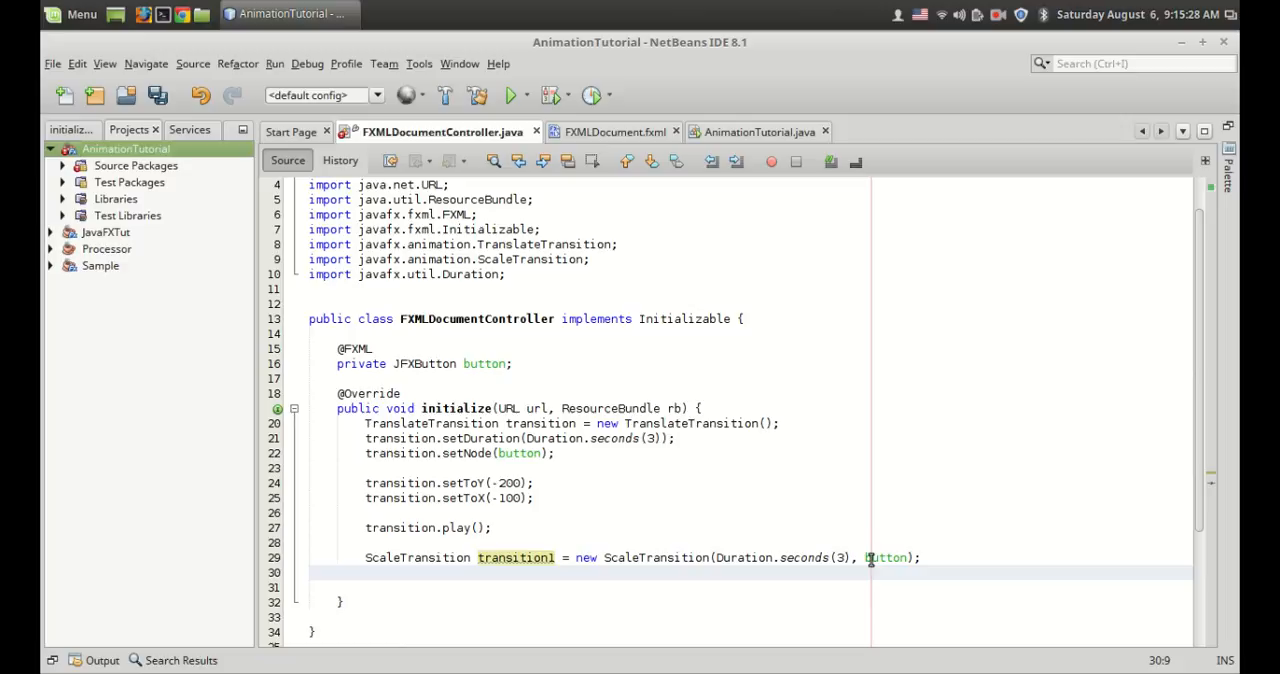
Add transition1.setToX(2) and transition1.setToY(2) to double the button's size.
text(transition1.setToX(2);)
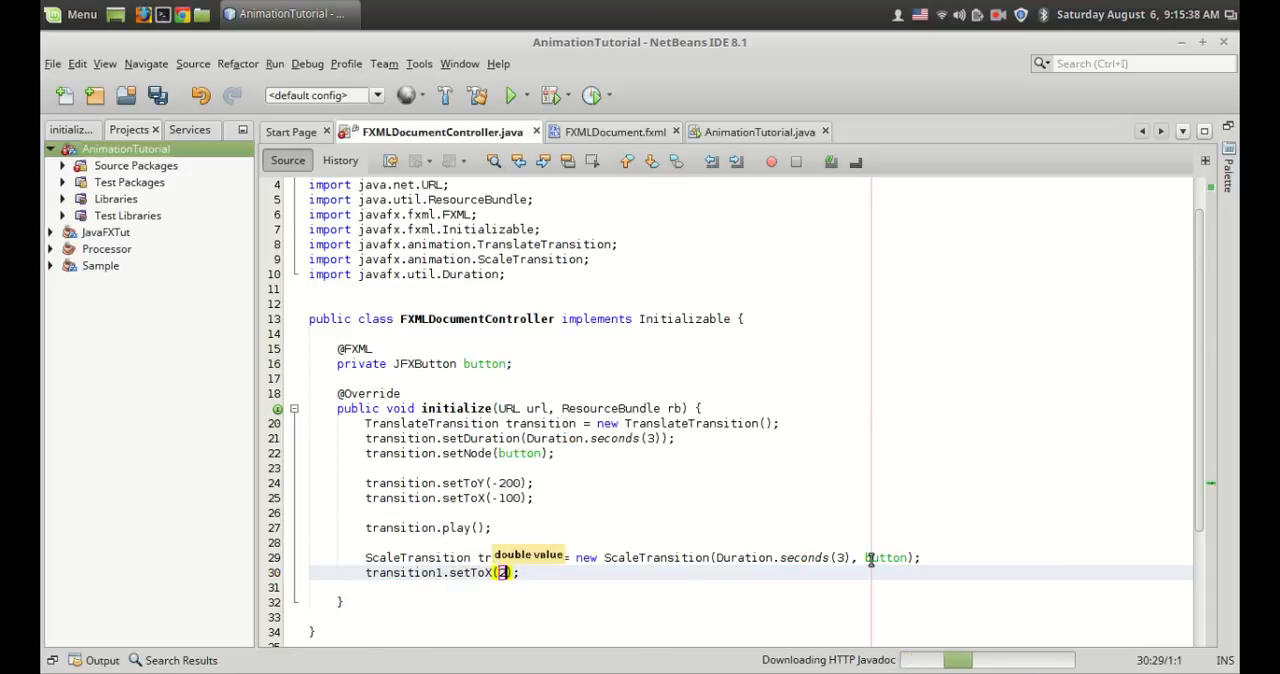
key(ctrl+s)
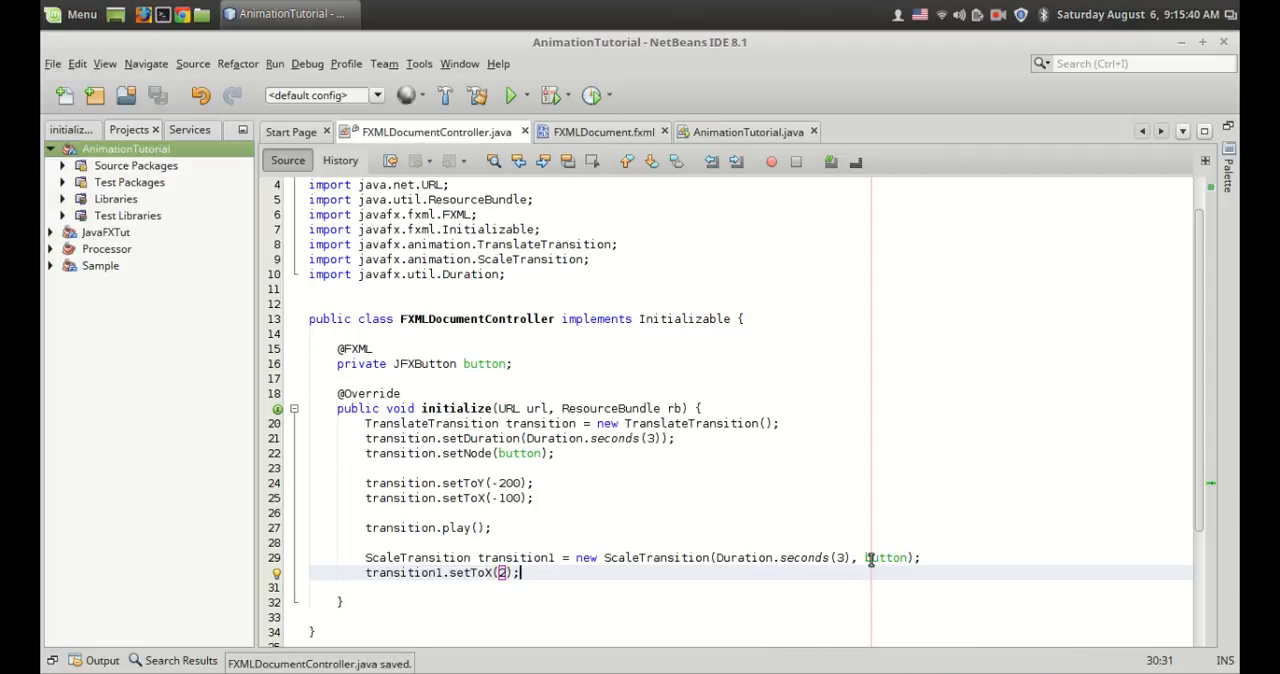
text(transition1.setToX(2);)
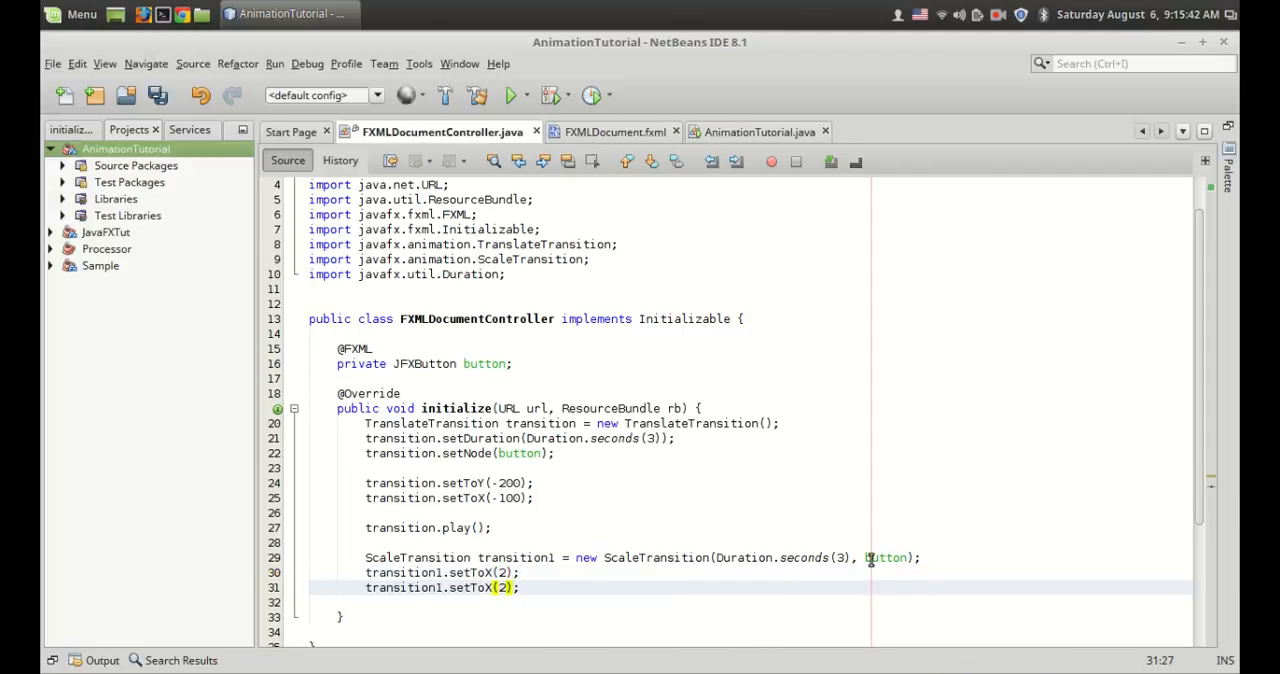
text(Y)
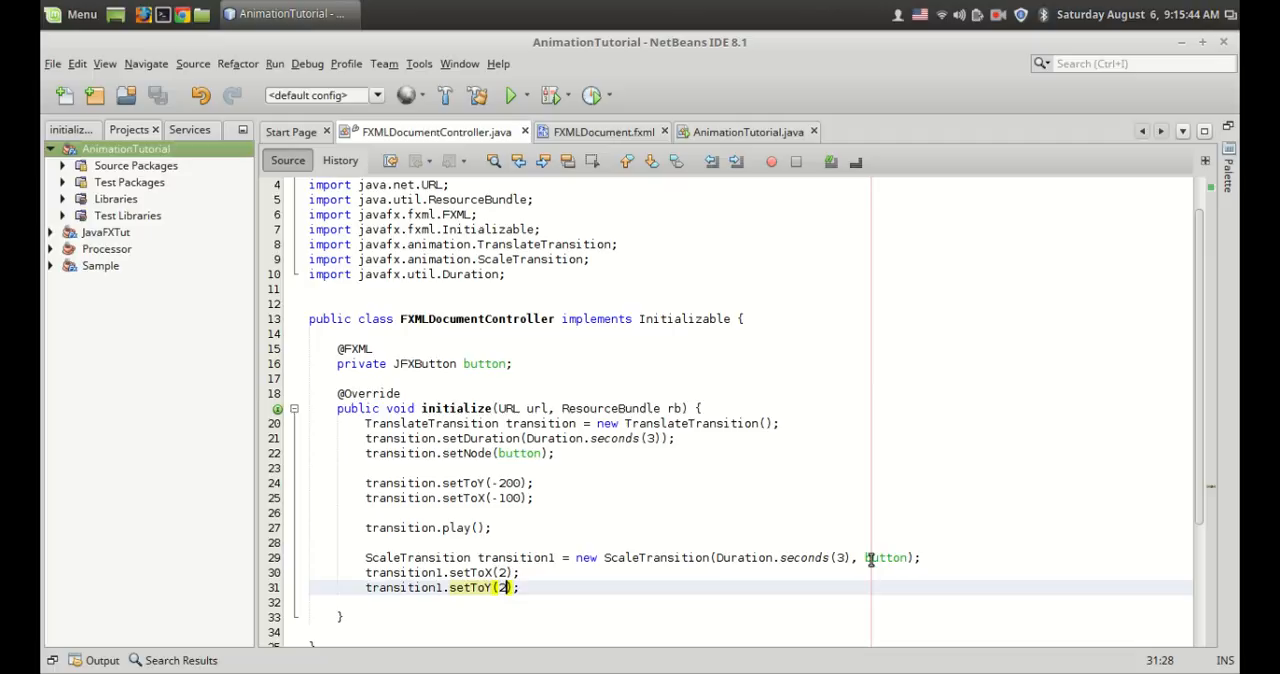
Add transition1.play() after transition.play() and save the controller.
scroll(down, 3)
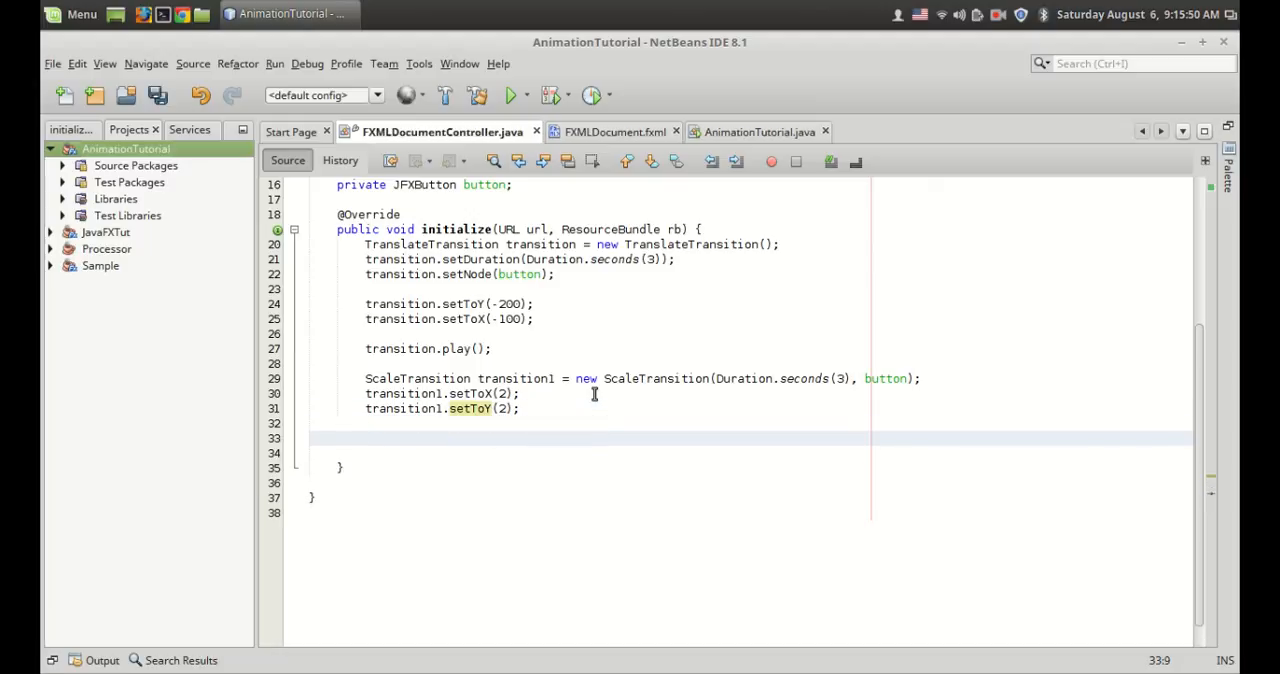
text(transition1.play();)
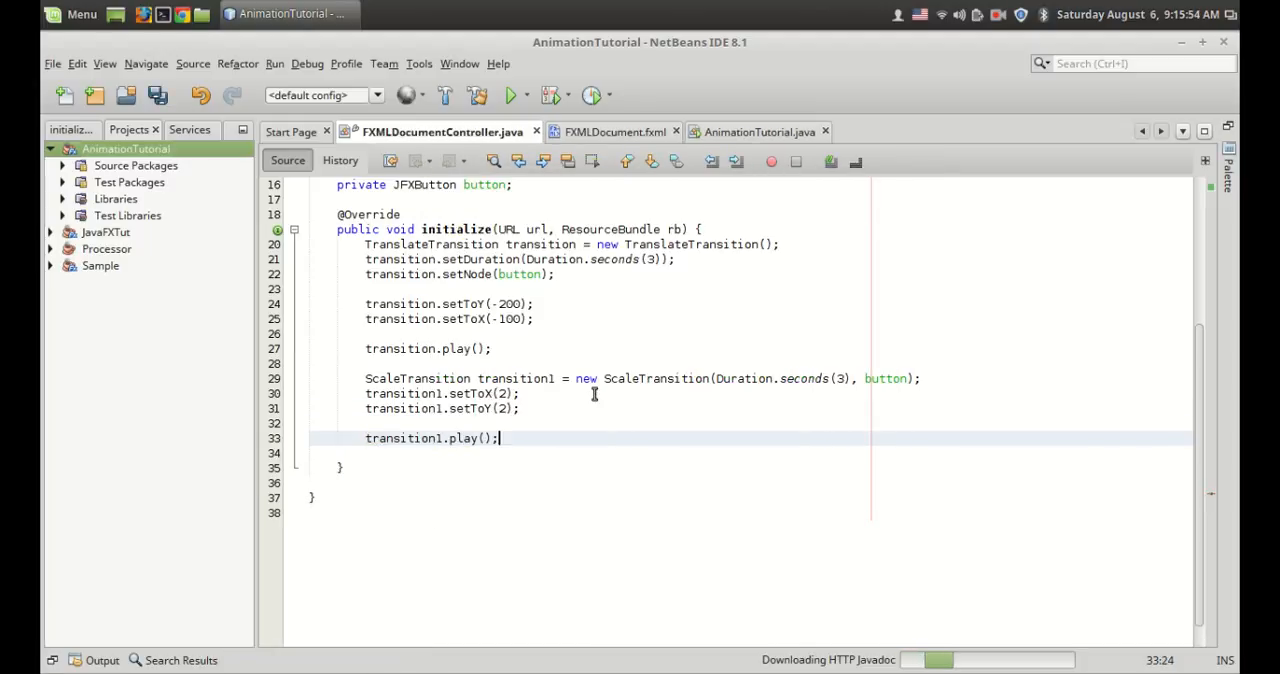
key(ctrl+s)
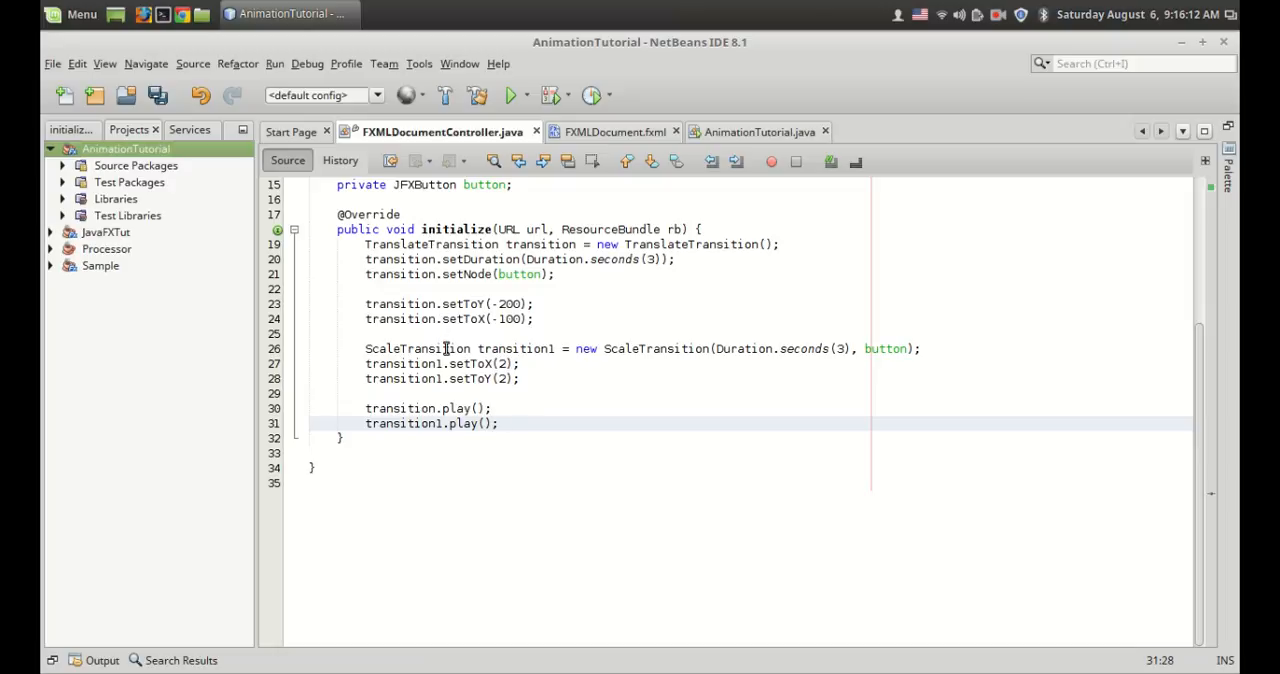
mouse_move(516, 388)
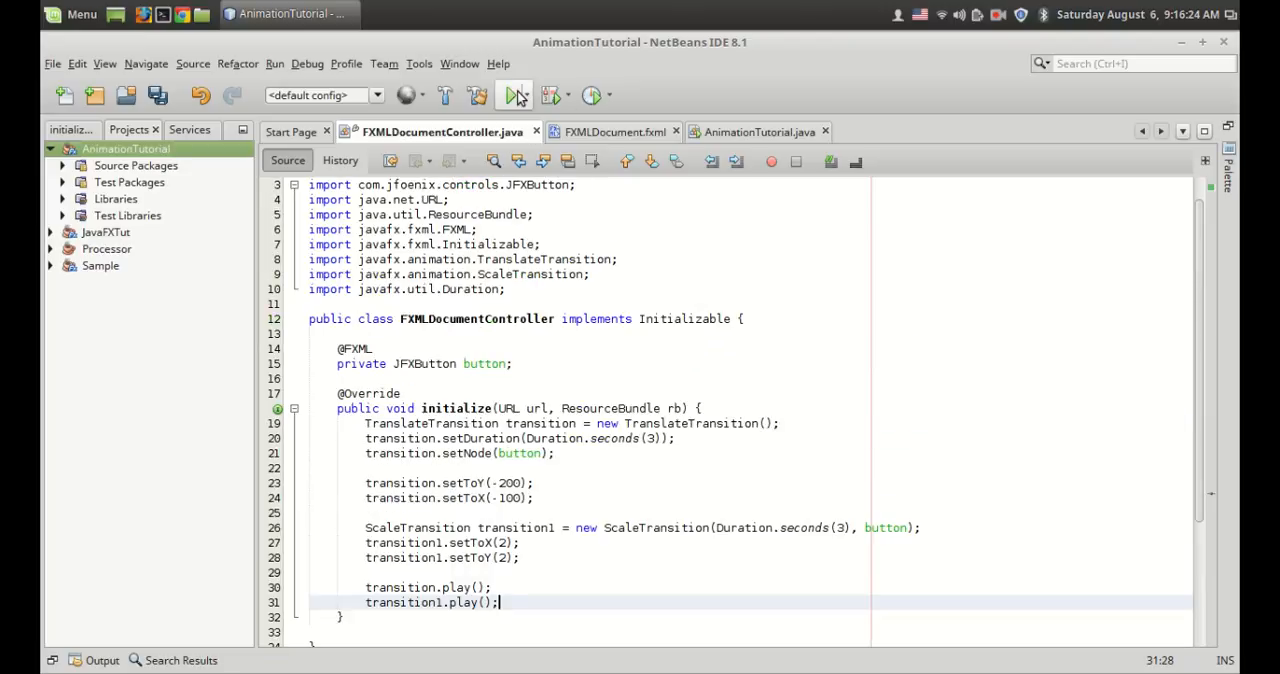
mouse_move(512, 96)
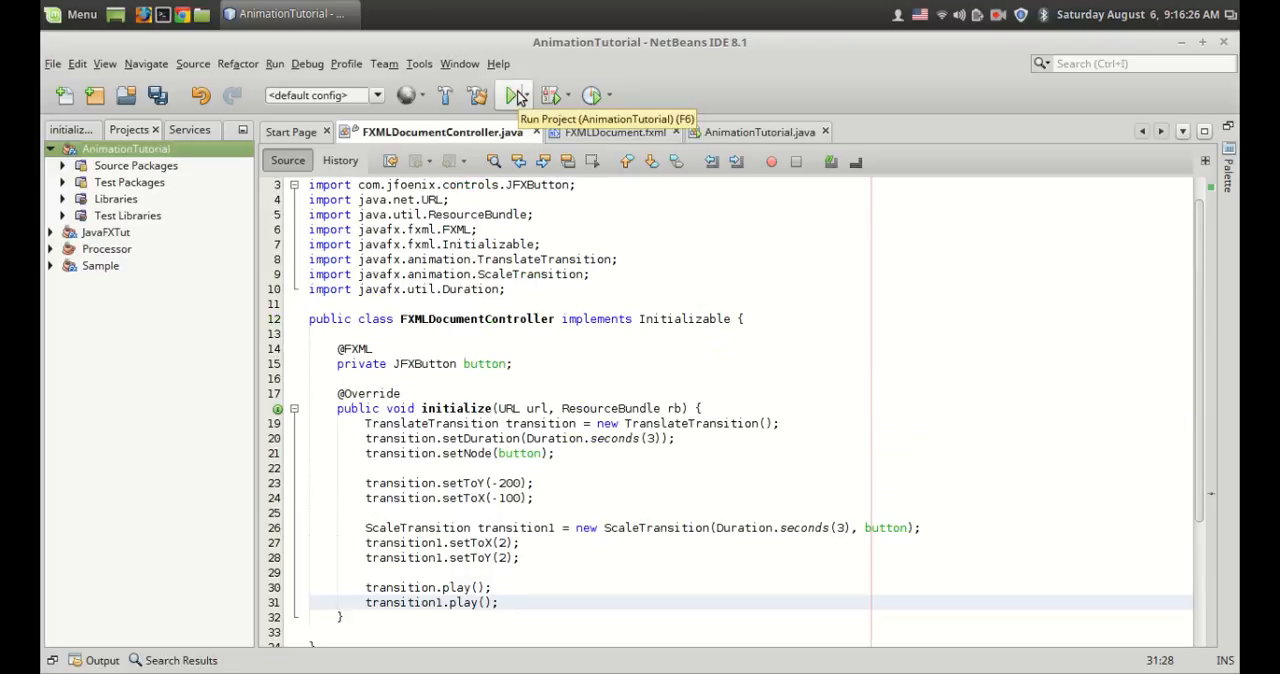
Run the project to watch the button move and grow, then close the app window.
click(514, 96)
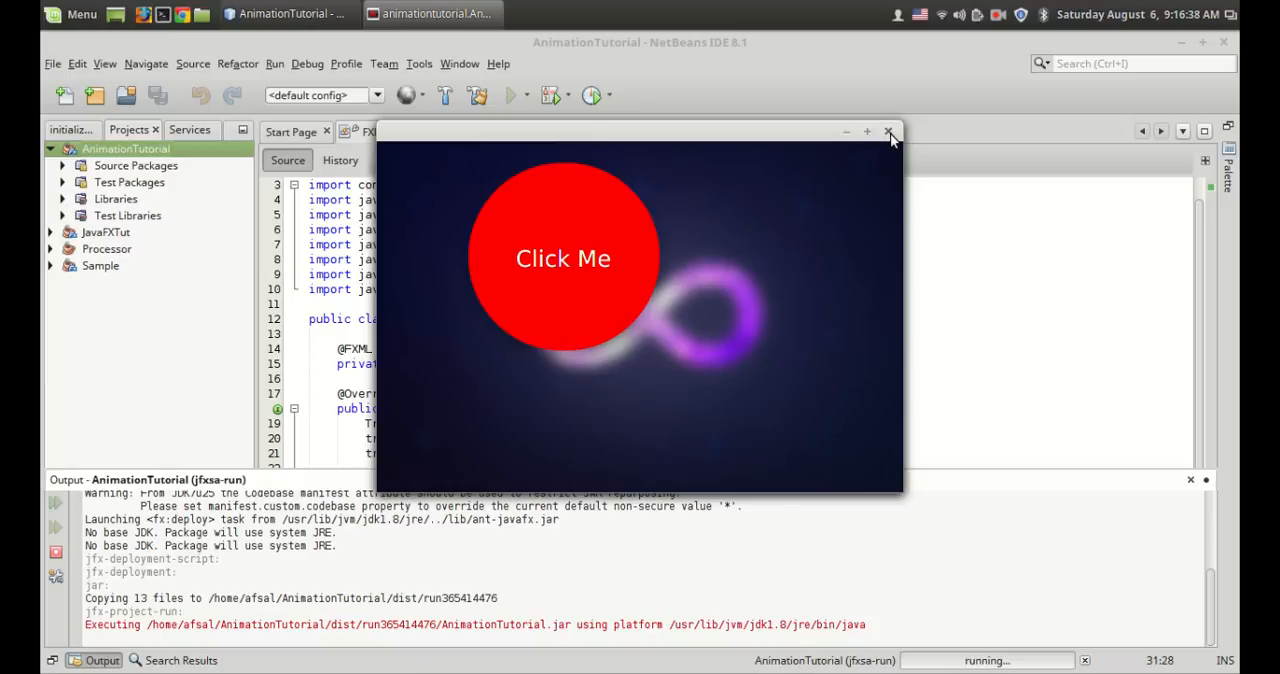
click(888, 132)
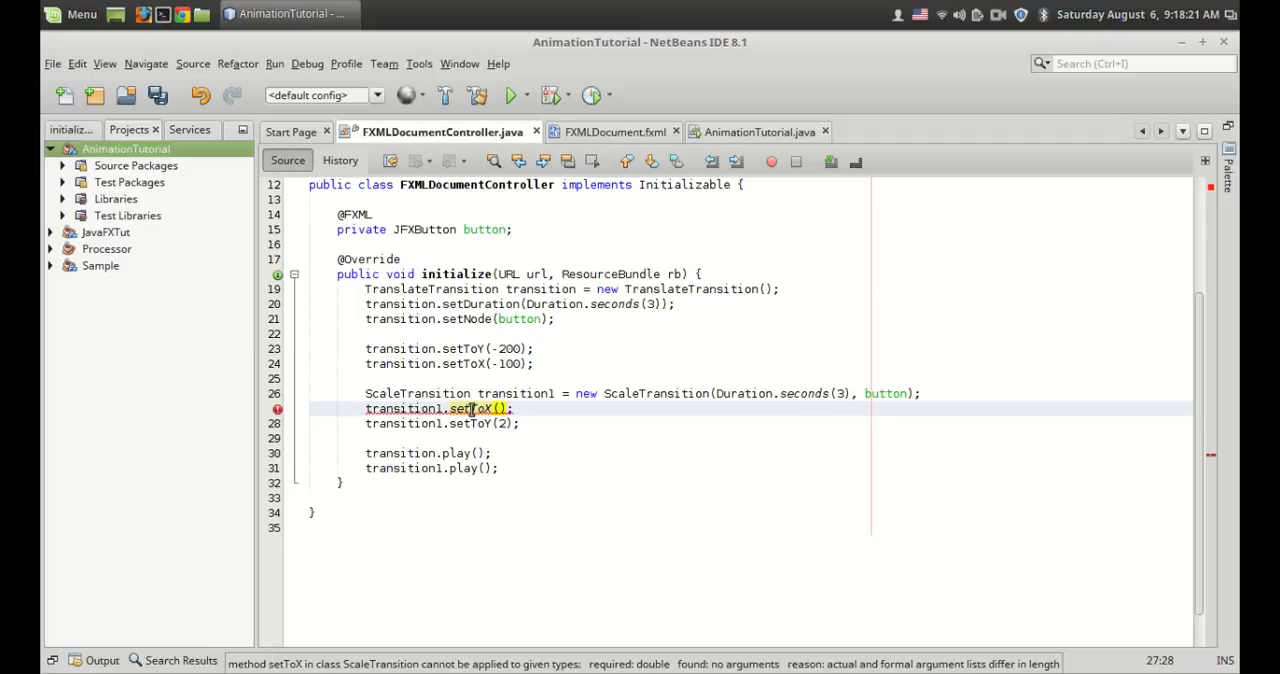
Set setToX and setToY to 0.50 and rerun the project to see the button shrink.
text(0.5)
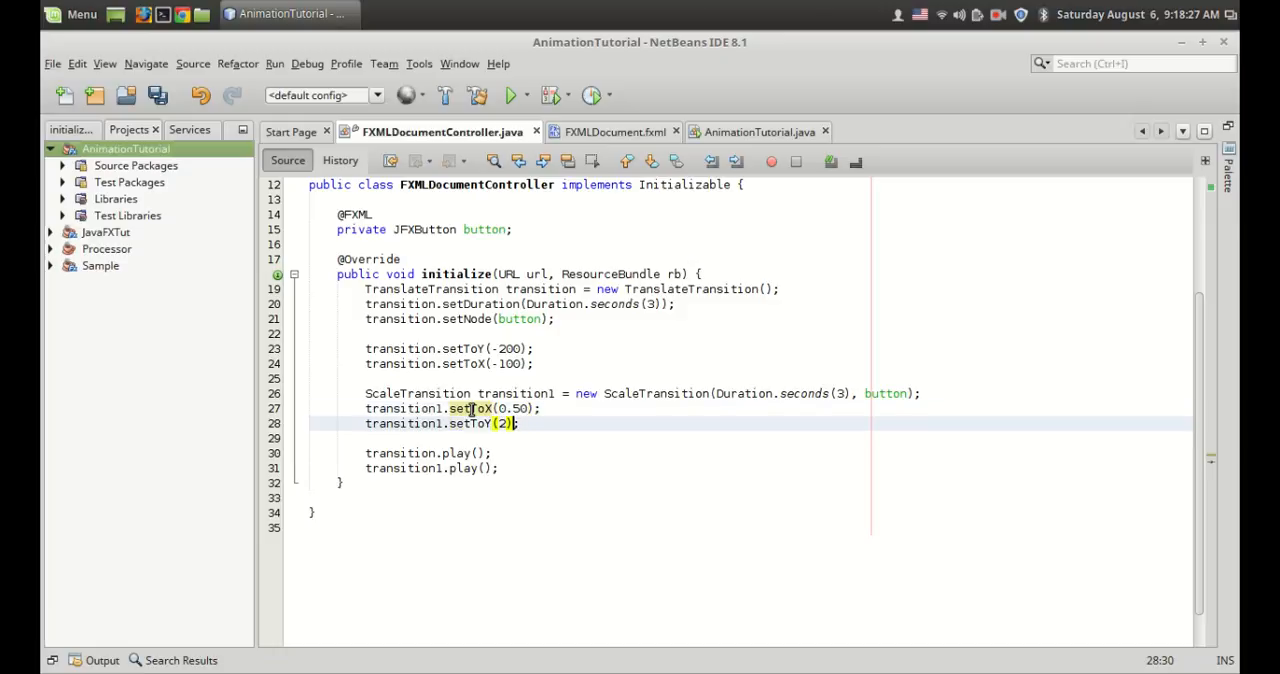
text(0.50)
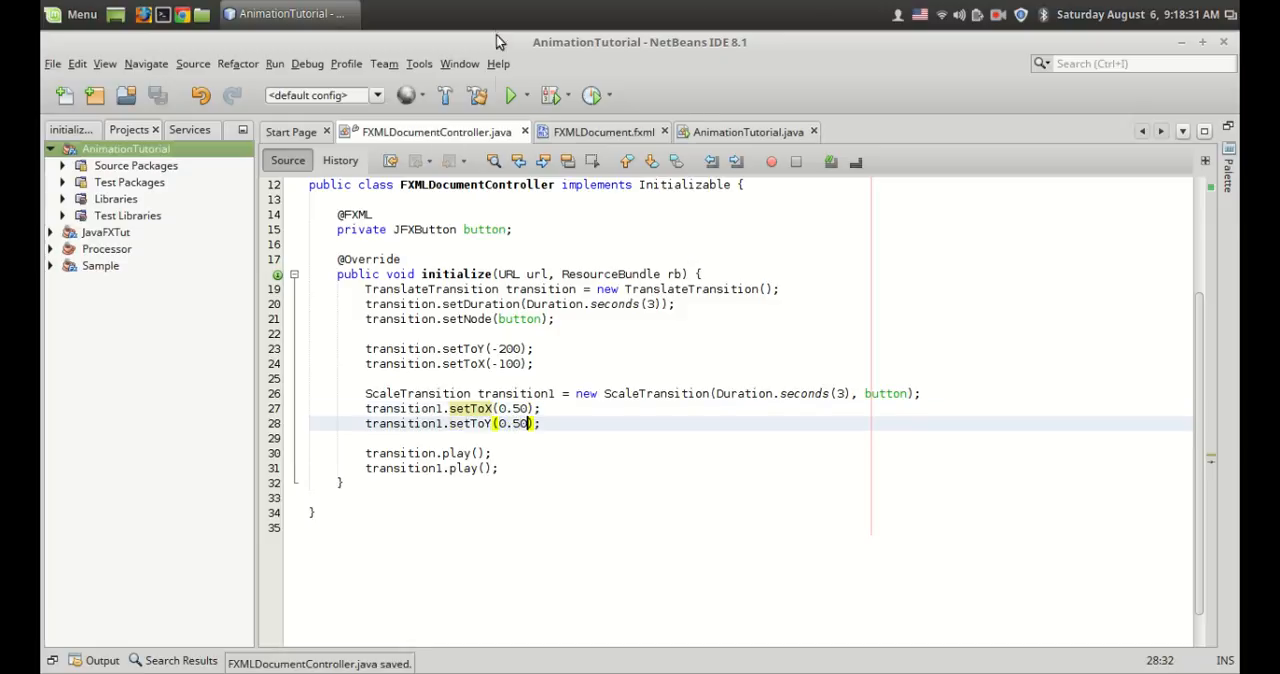
click(512, 96)
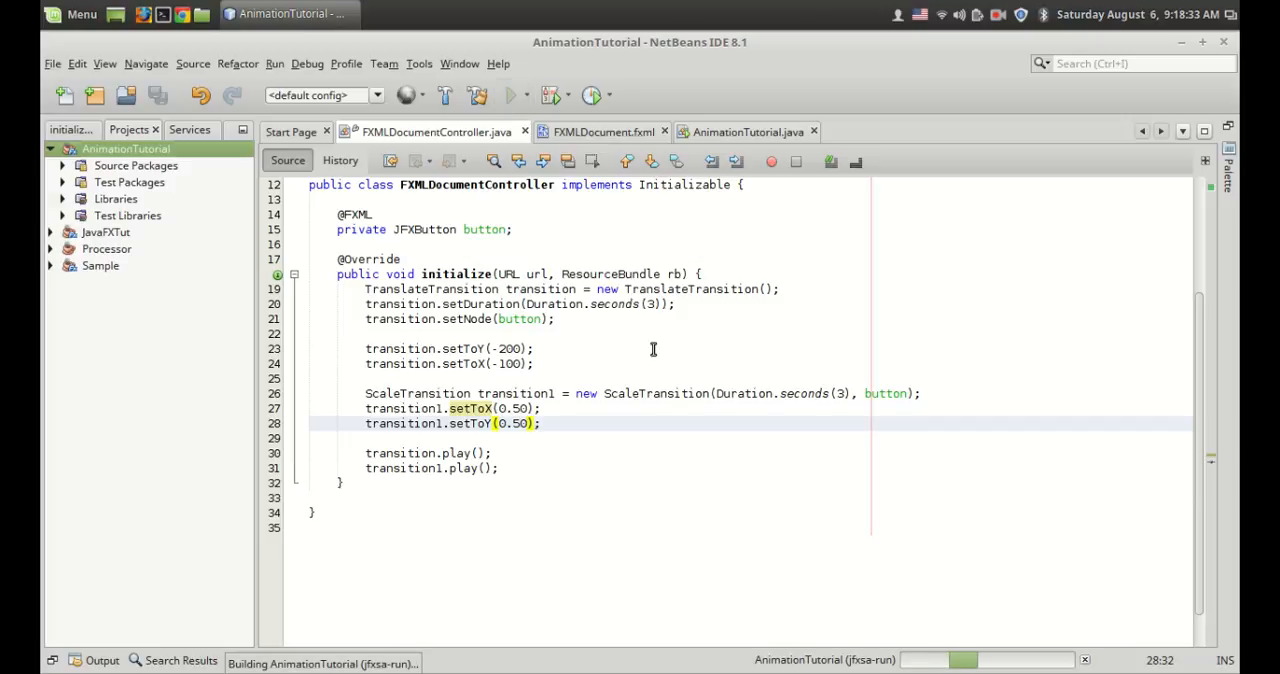
click(512, 96)
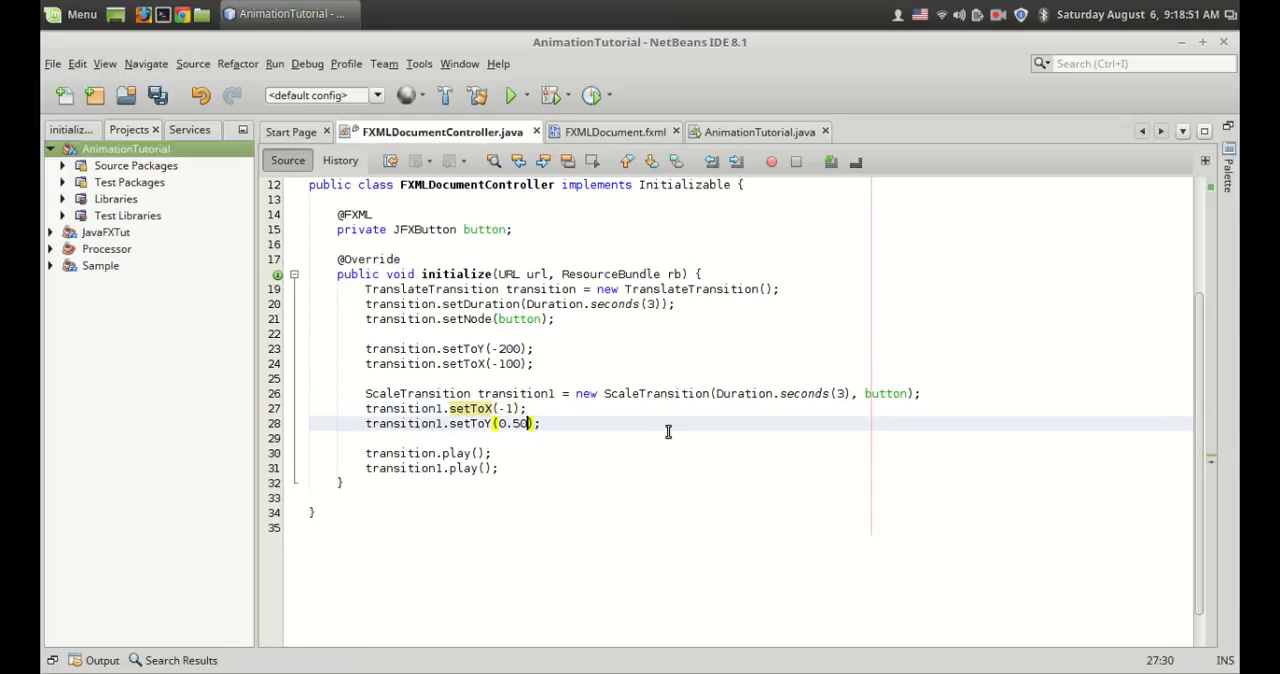
Set setToY to -1 and run the project to see the button mirrored while moving.
text(-1)
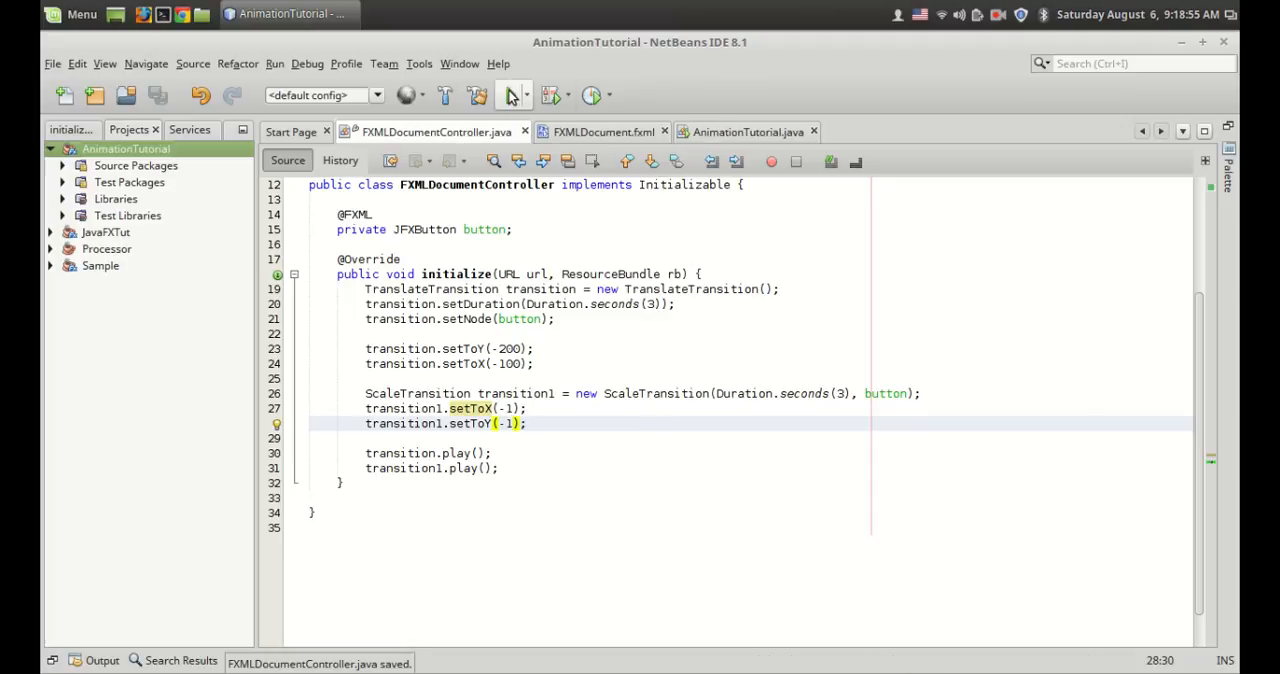
click(512, 96)
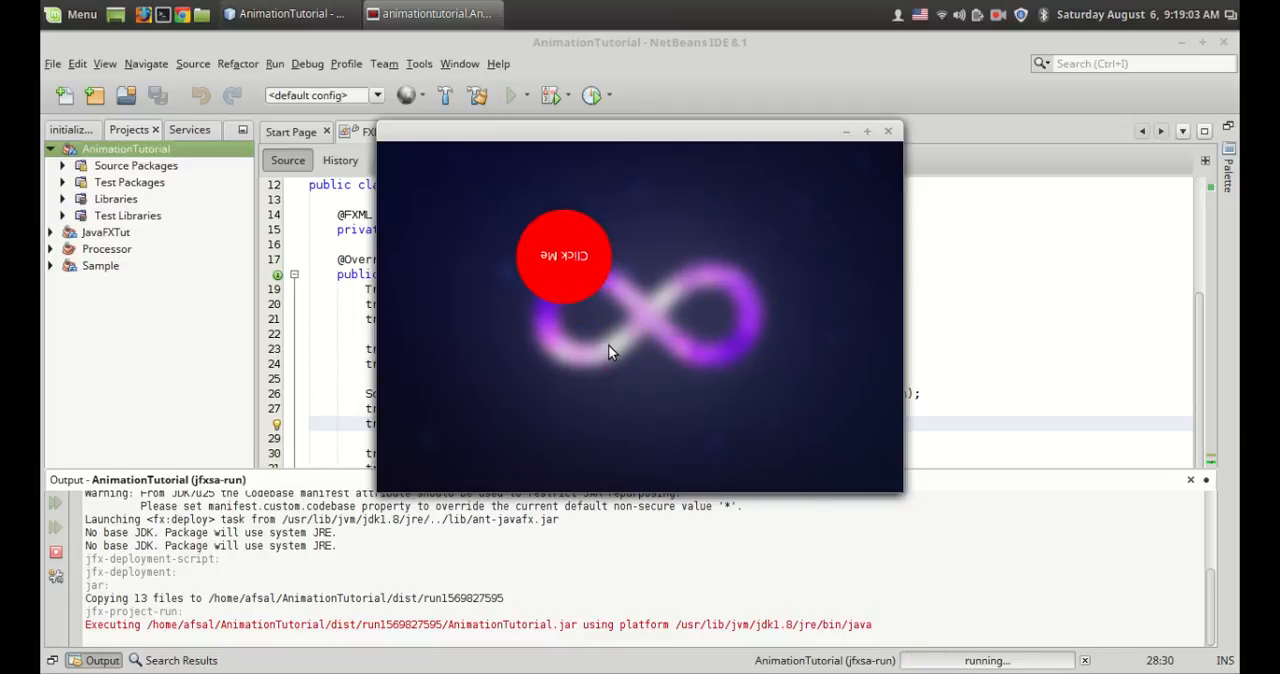
mouse_move(784, 396)
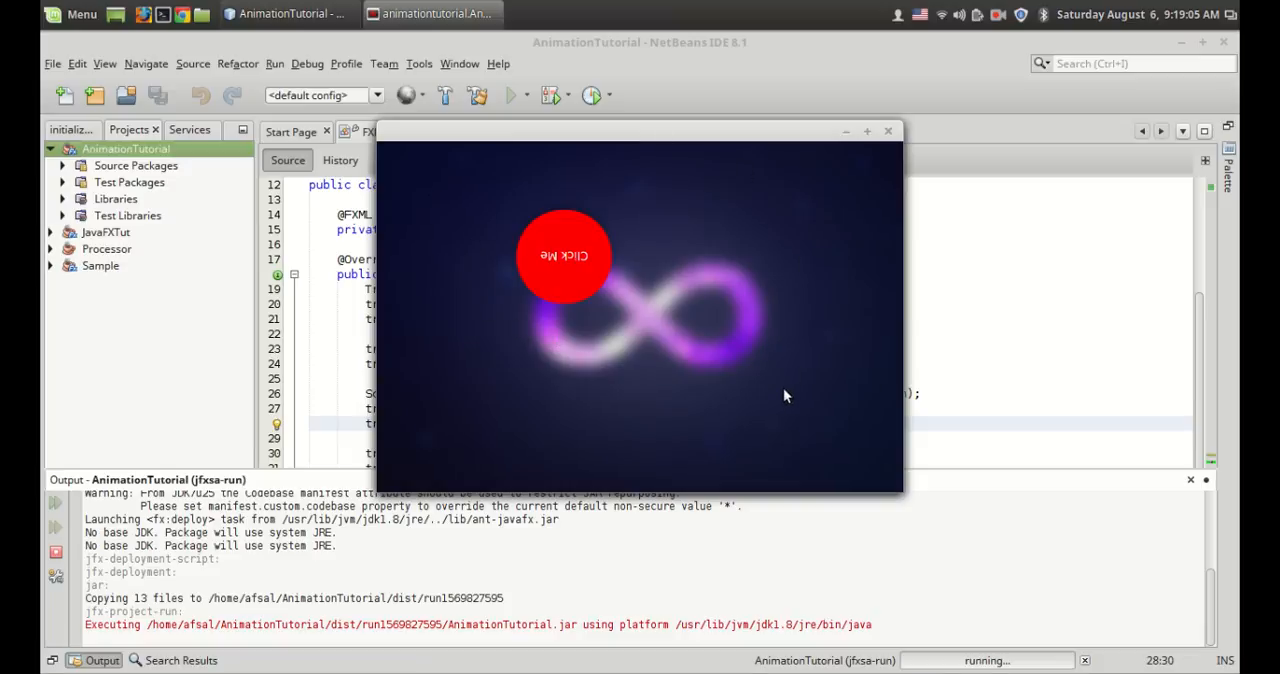
mouse_move(528, 228)
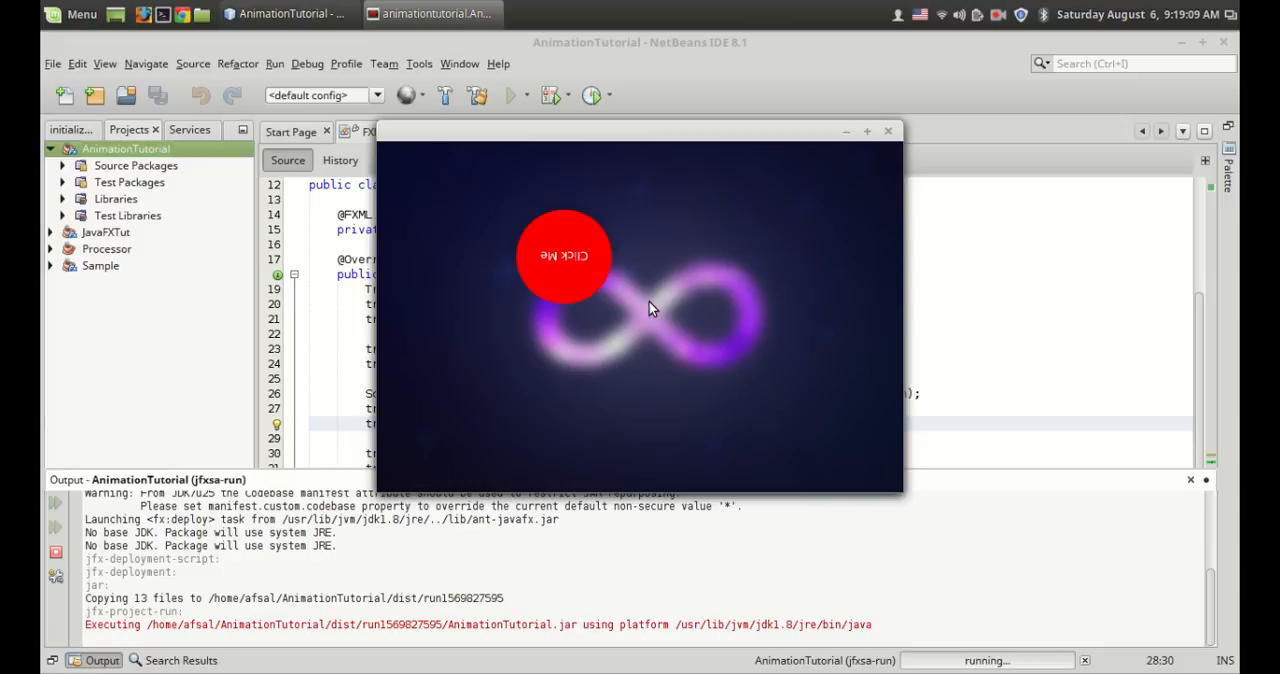
mouse_move(644, 204)
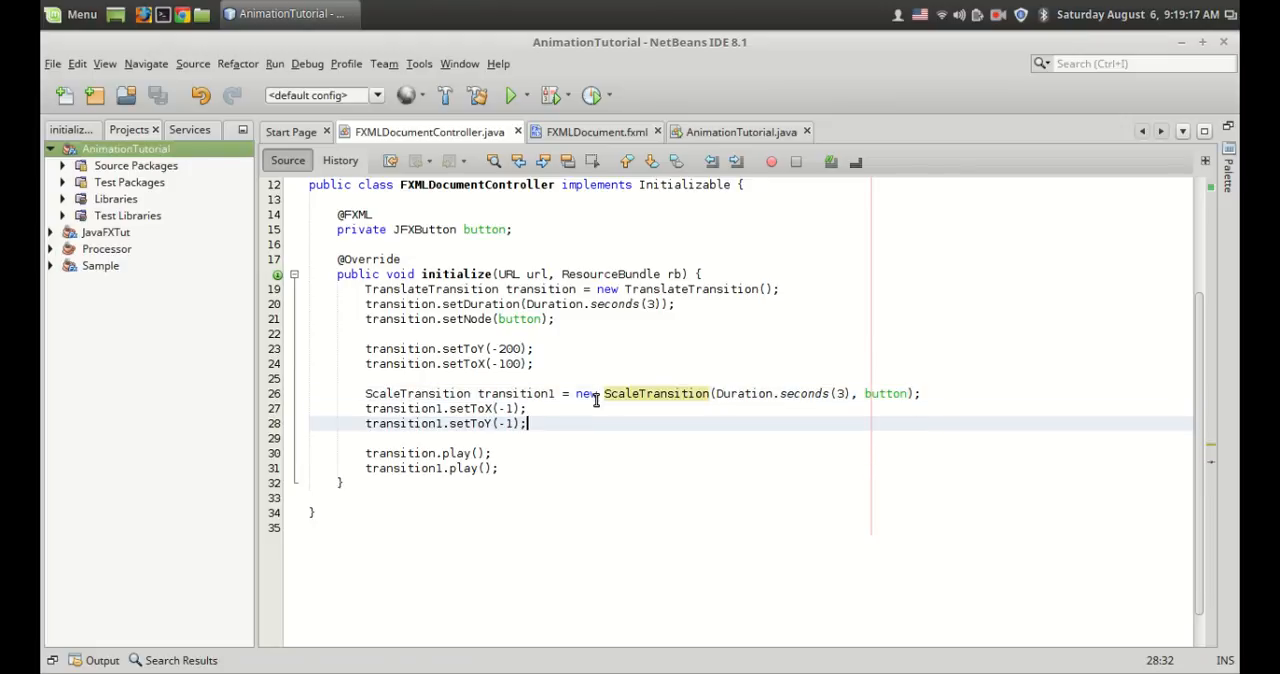
text(tran)
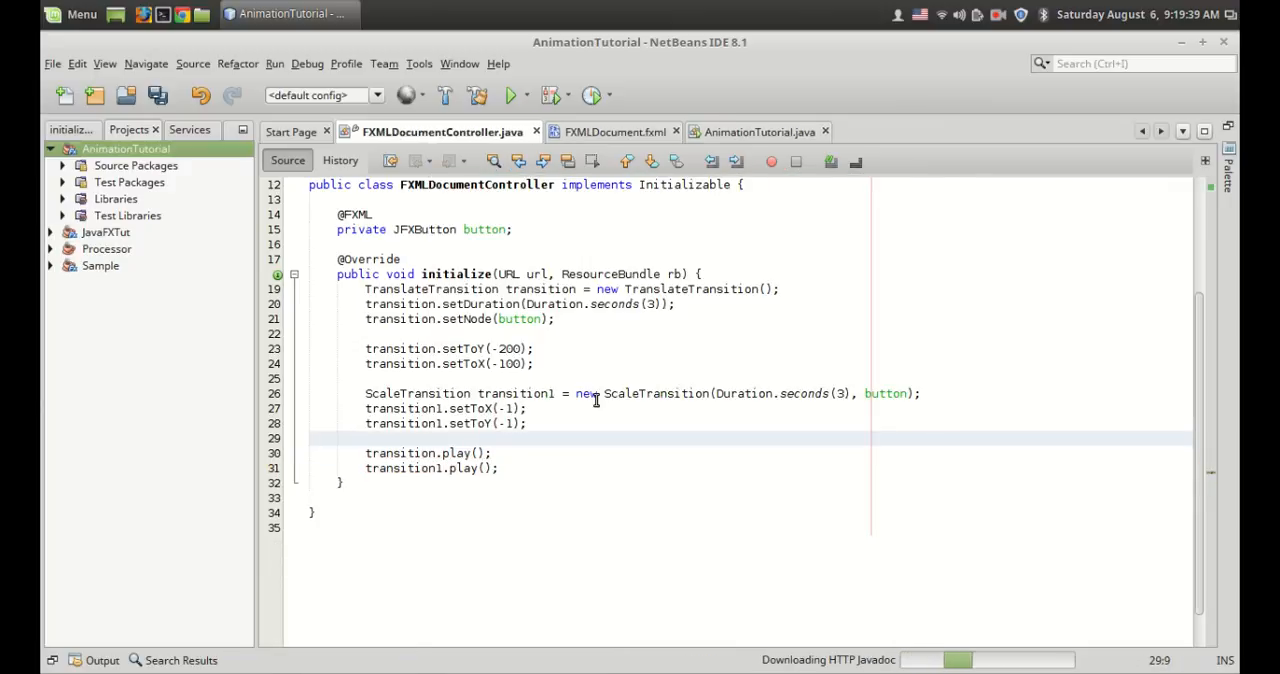
key(ctrl+s)
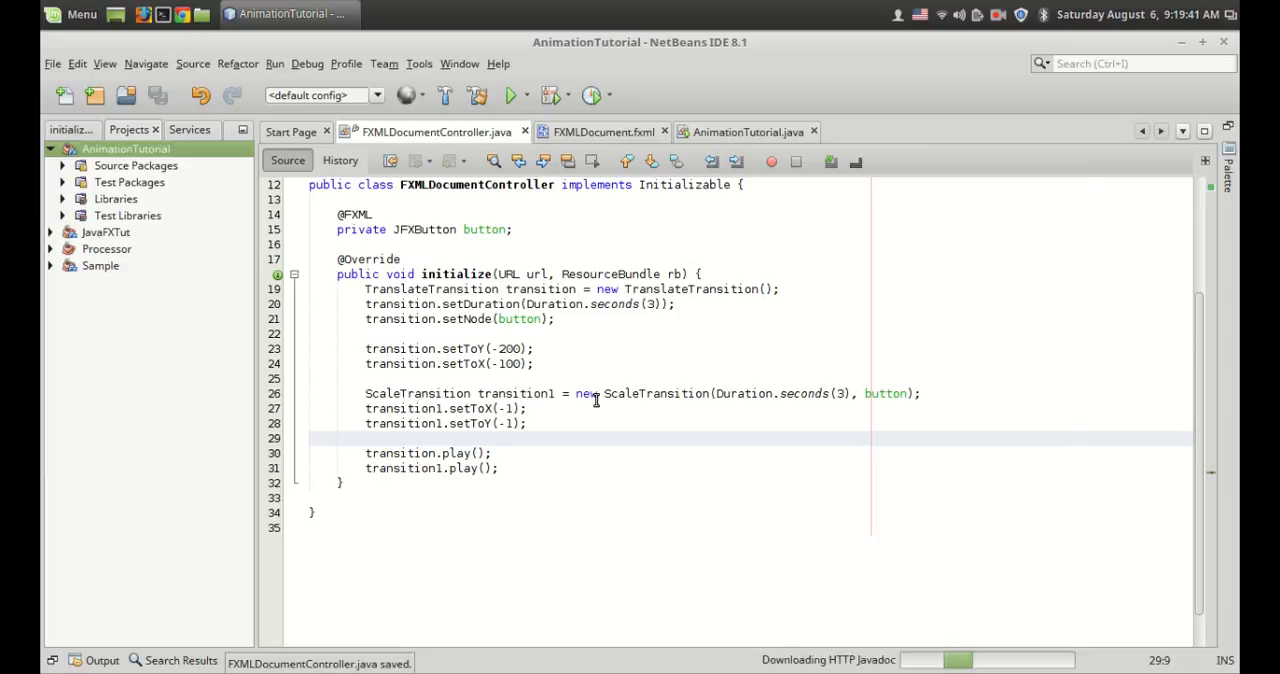